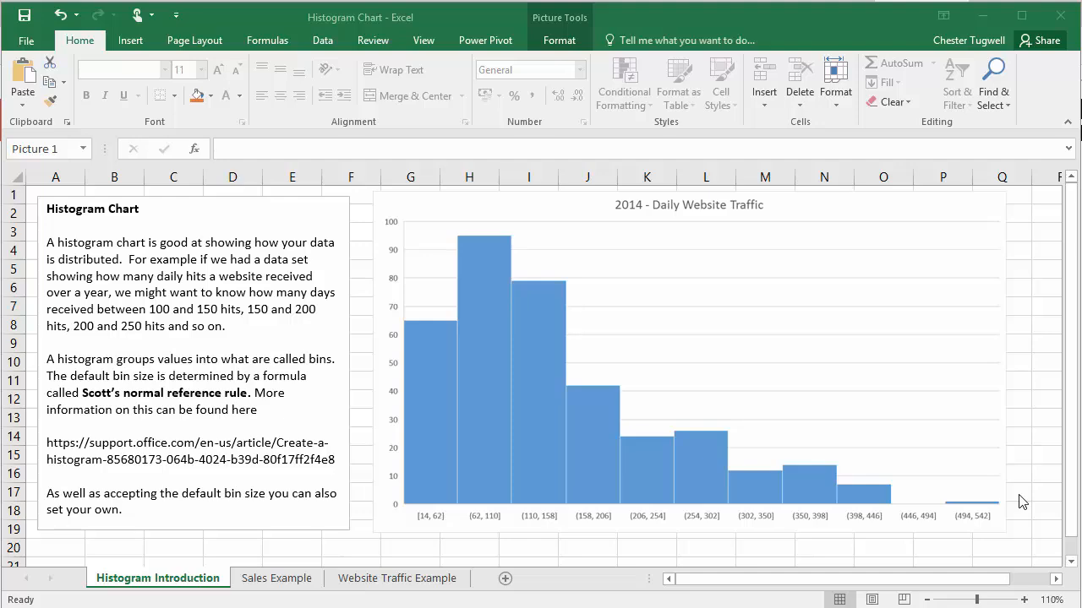
Step: Switch to the Sales Example sheet listing ten salespeople and their sales
click(277, 578)
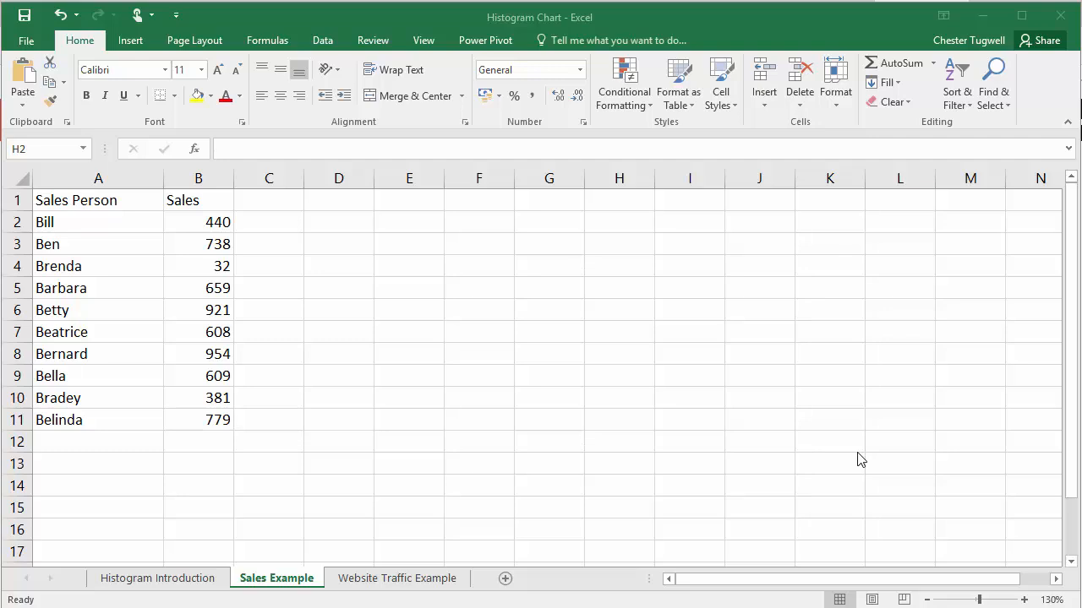
mouse_move(338, 367)
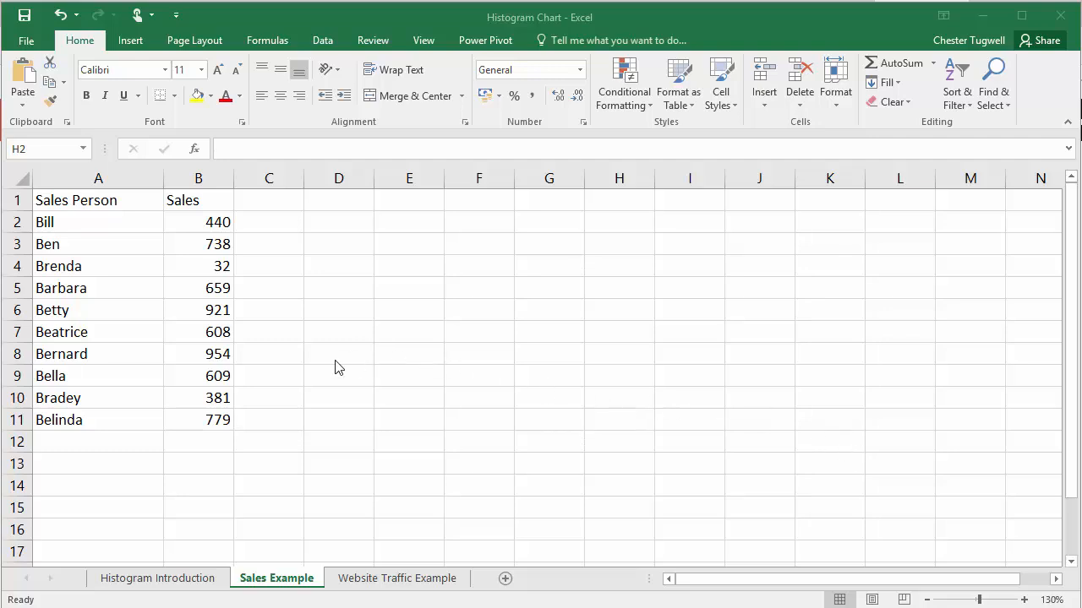
Step: Insert a Histogram statistic chart of the ten sales figures
click(98, 265)
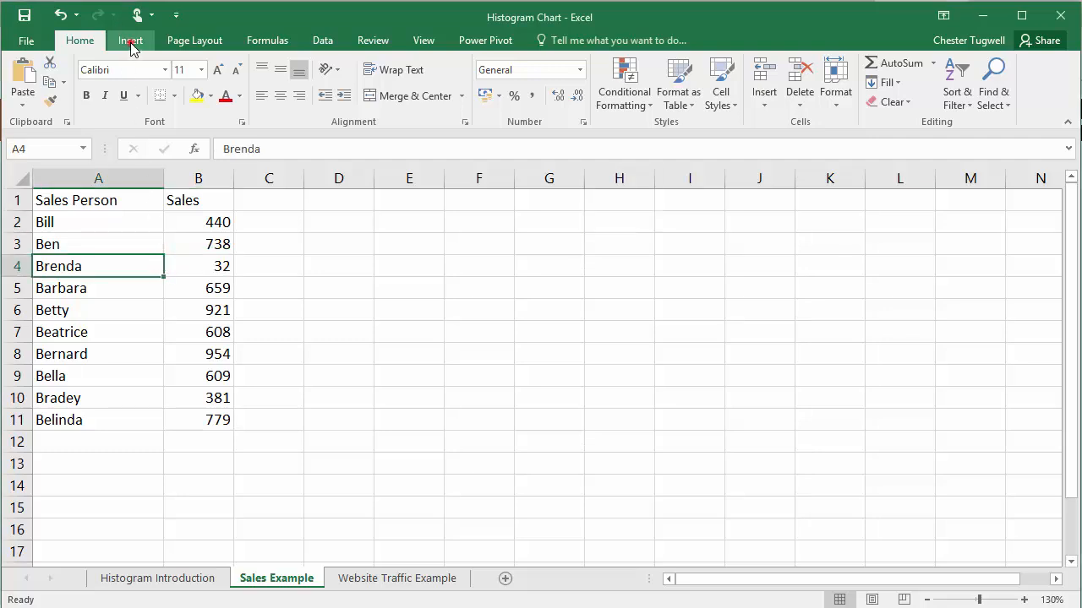
click(130, 40)
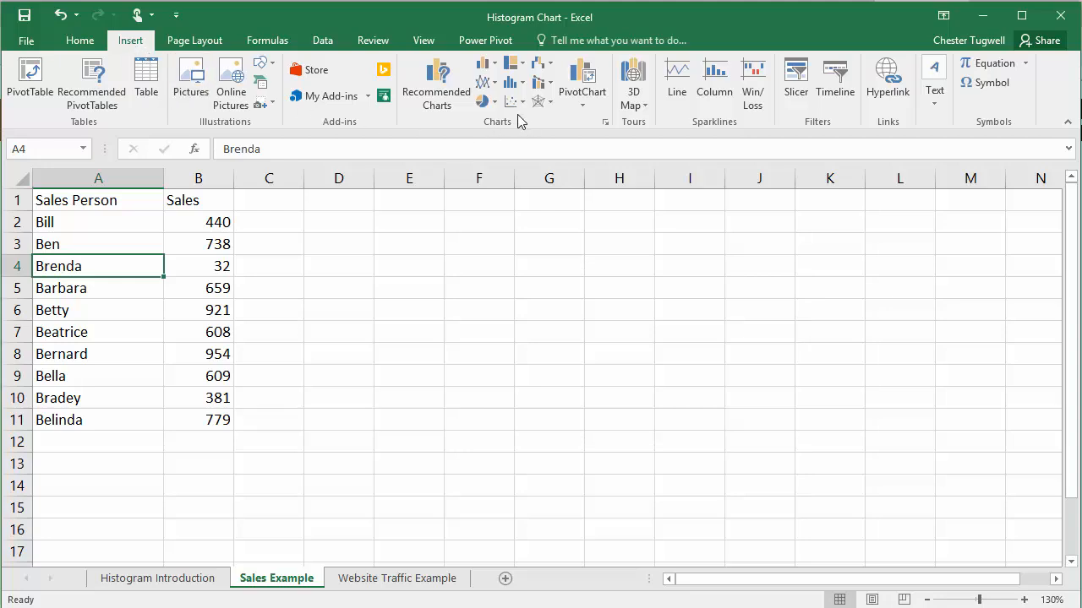
mouse_move(514, 83)
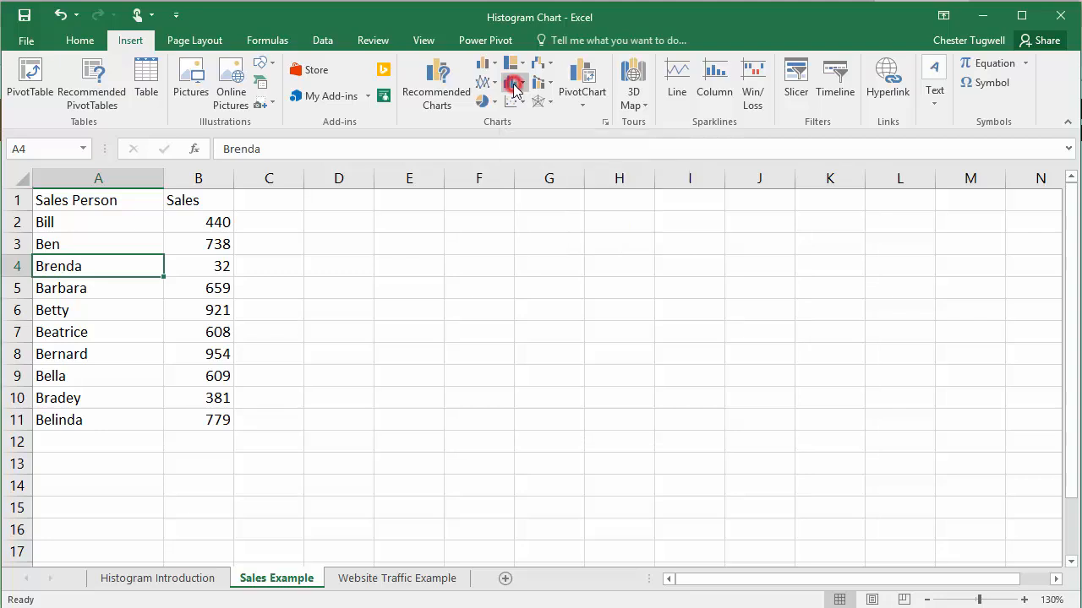
click(514, 84)
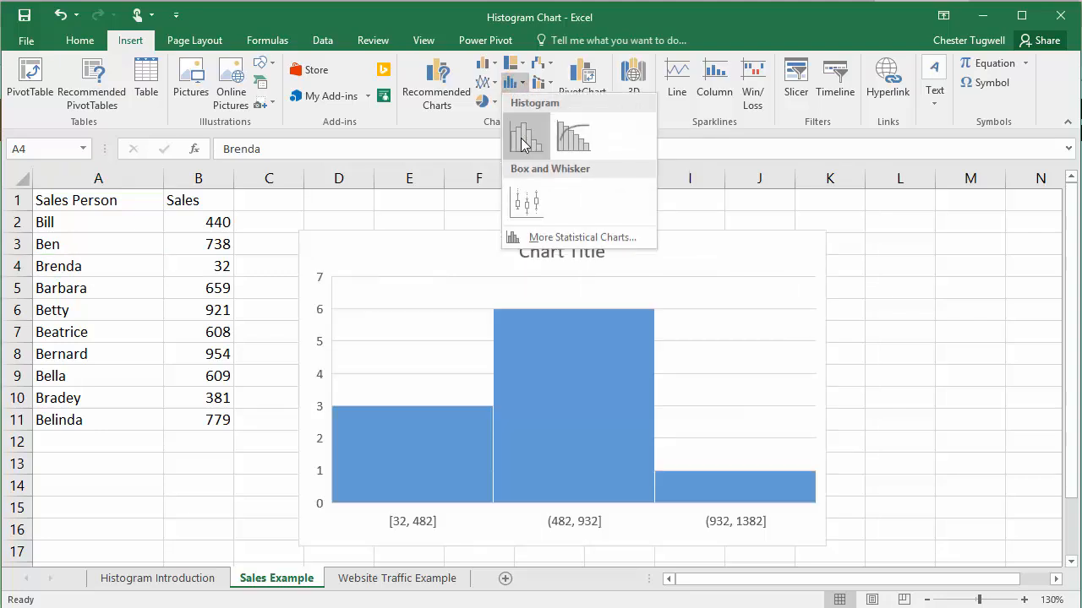
mouse_move(525, 140)
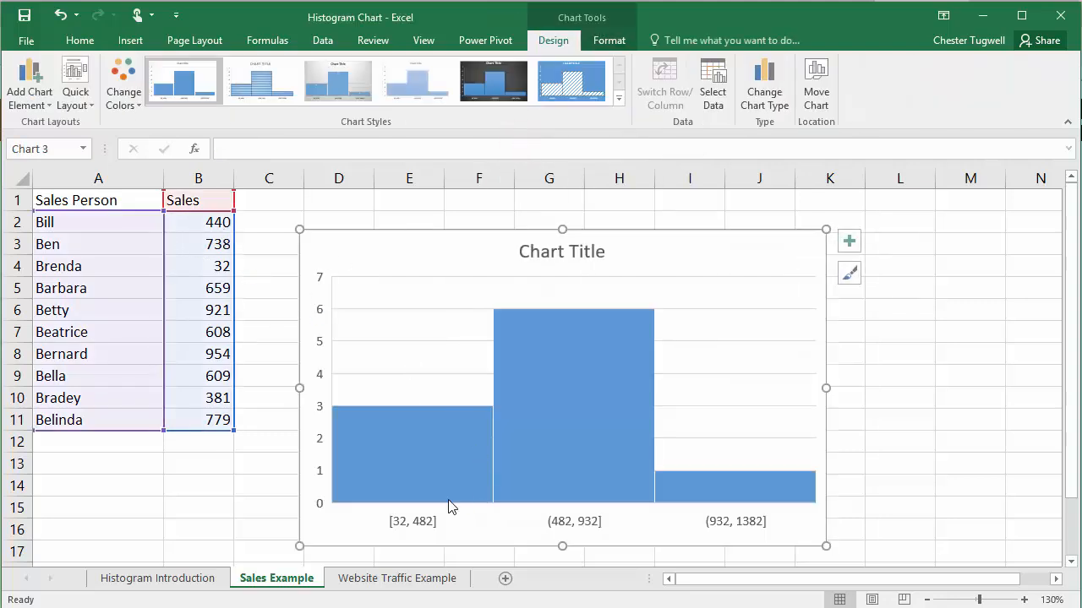
mouse_move(718, 482)
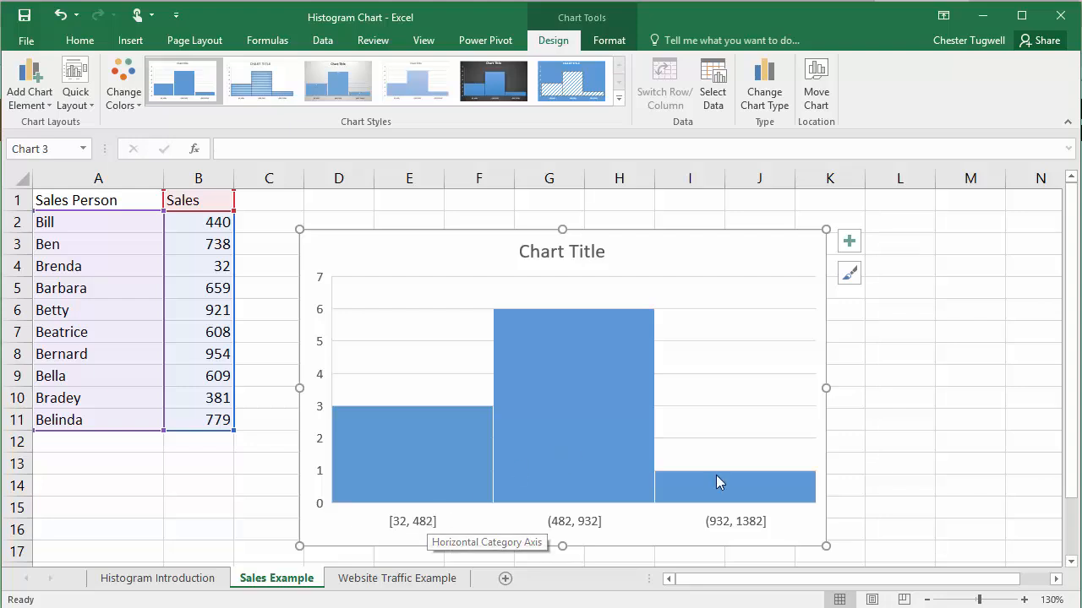
mouse_move(431, 532)
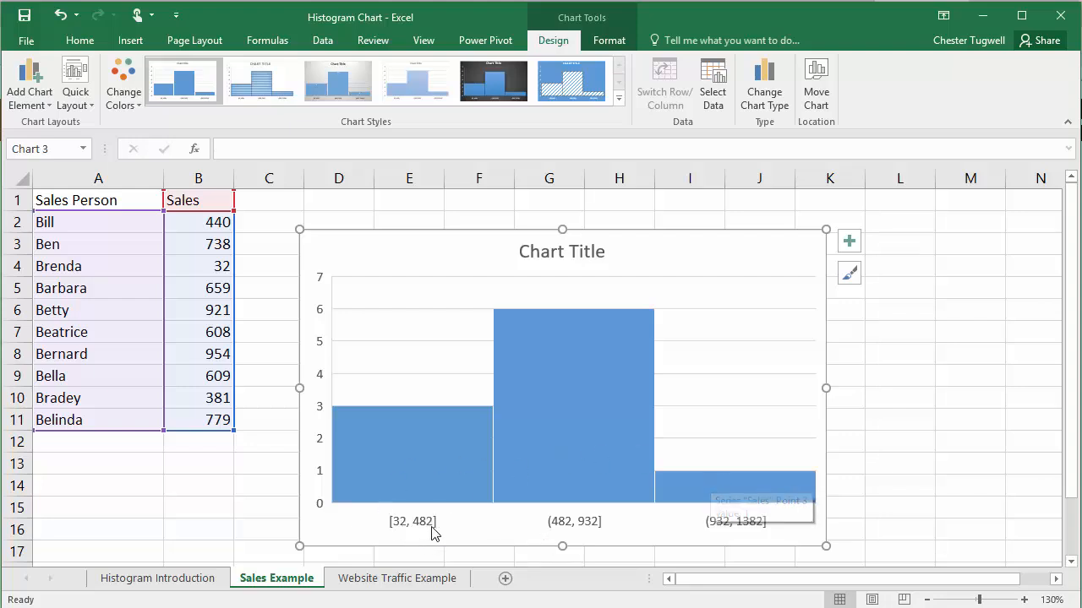
mouse_move(718, 524)
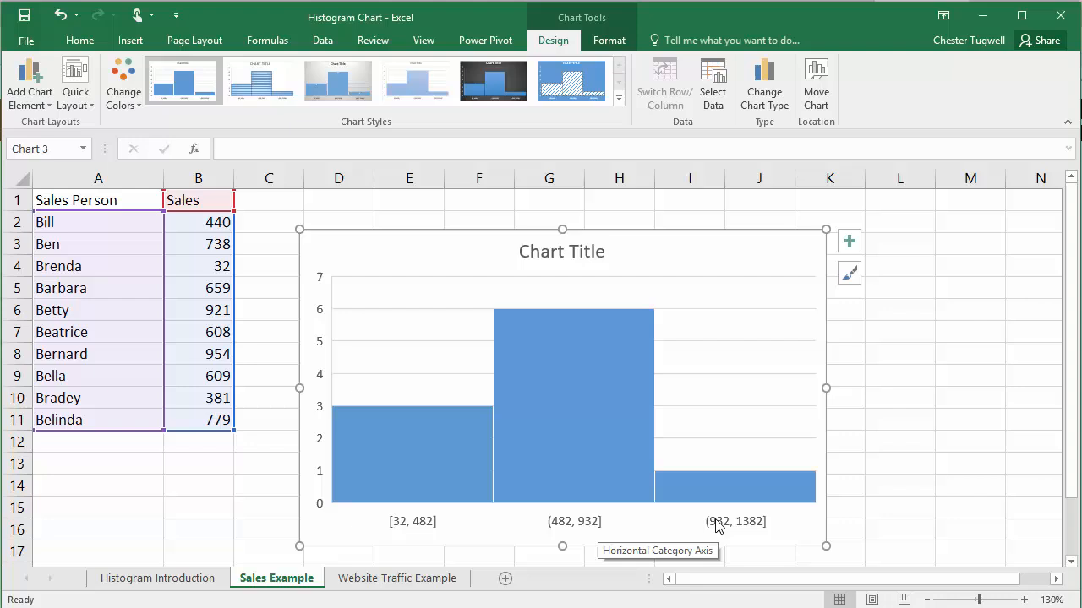
mouse_move(771, 528)
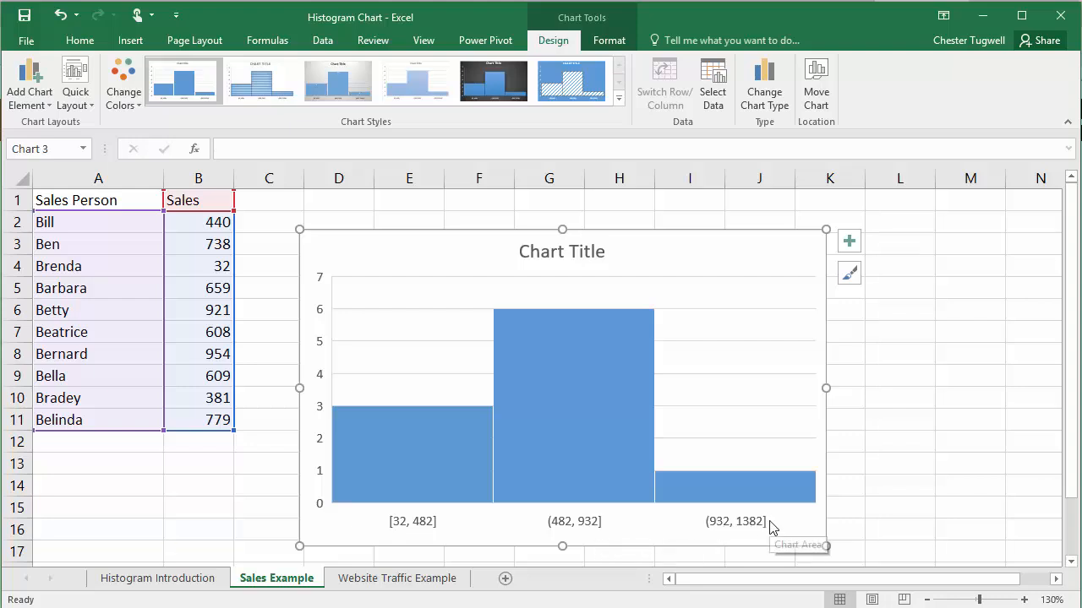
mouse_move(730, 395)
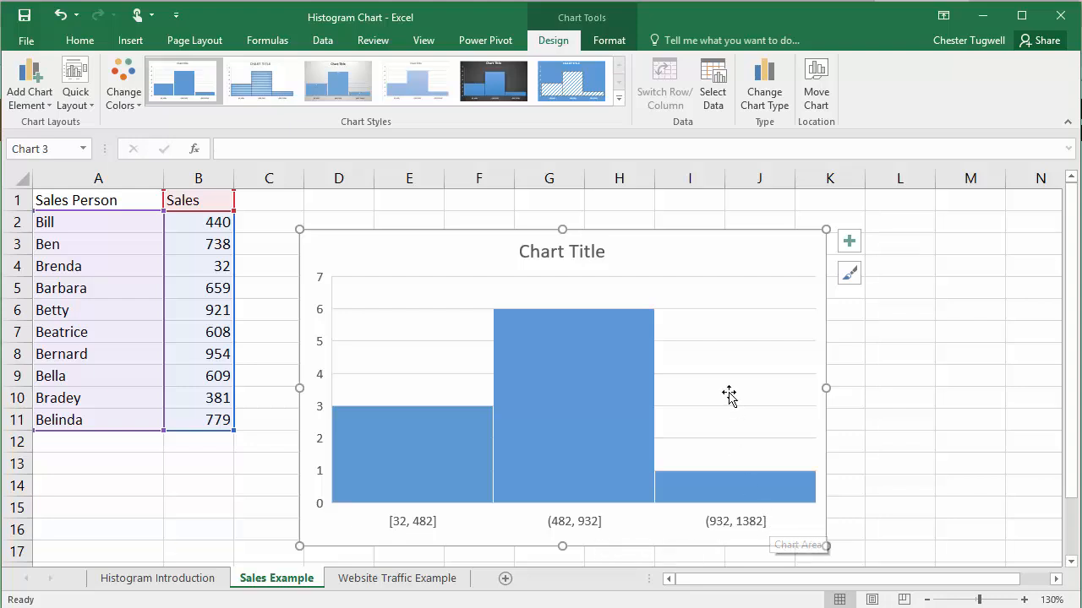
mouse_move(729, 396)
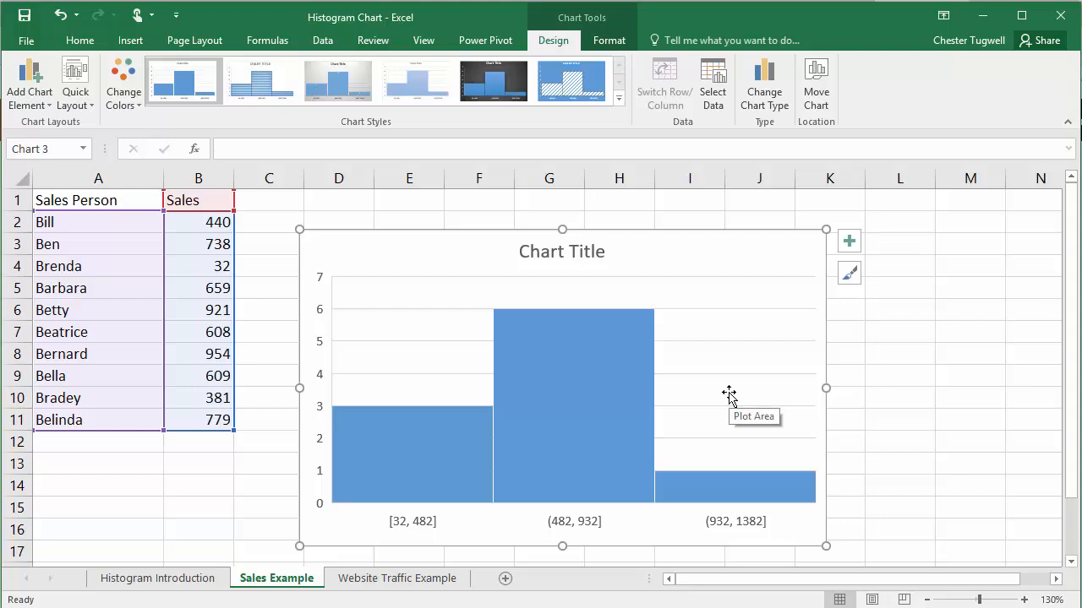
mouse_move(573, 532)
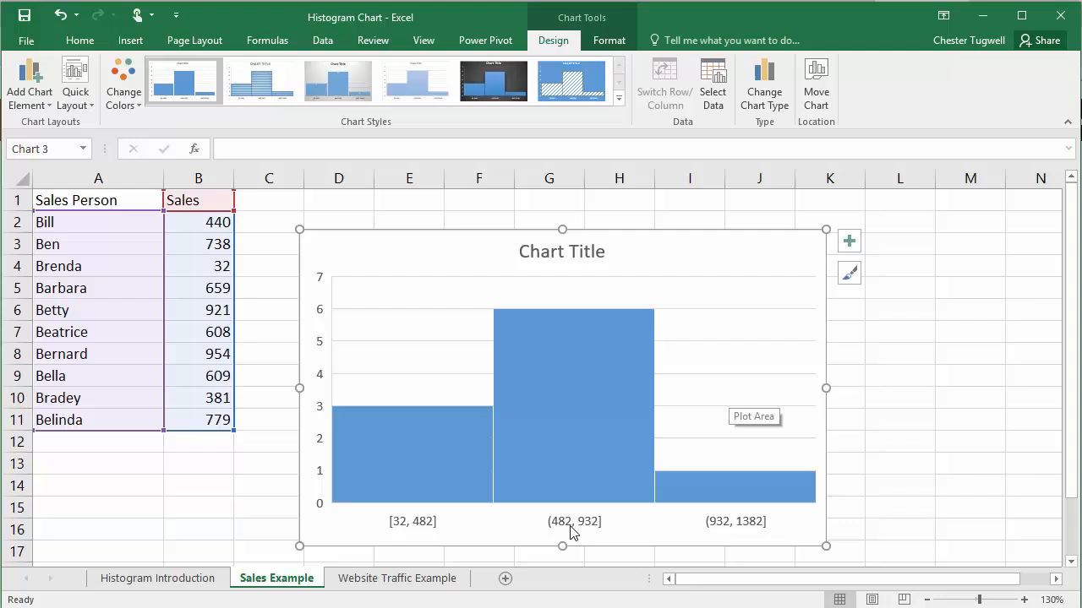
mouse_move(566, 526)
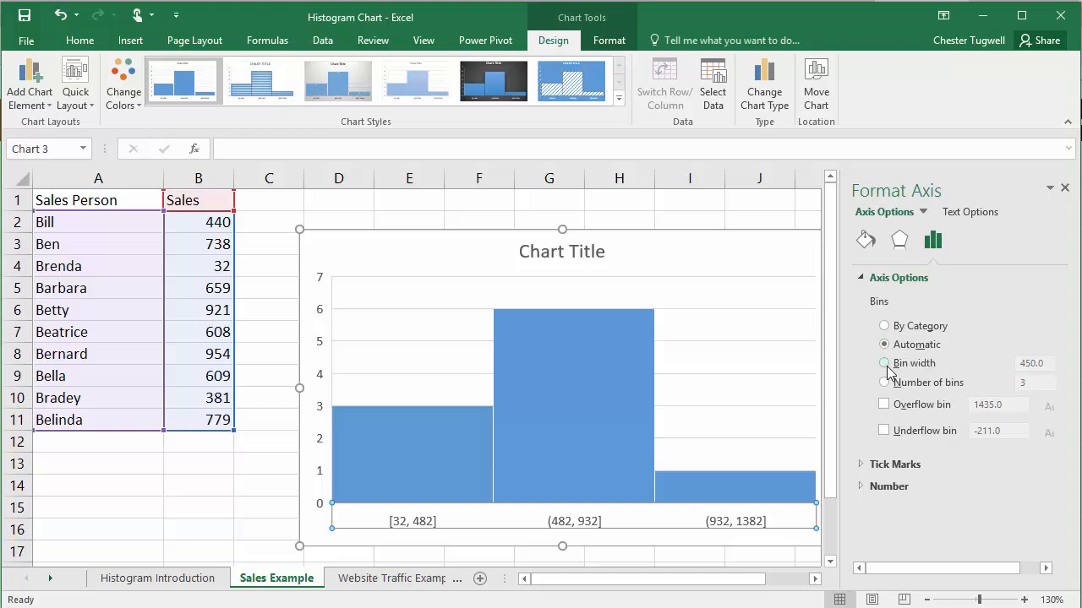
Step: Switch the histogram axis to Bin width 100, then change it to 200
click(884, 362)
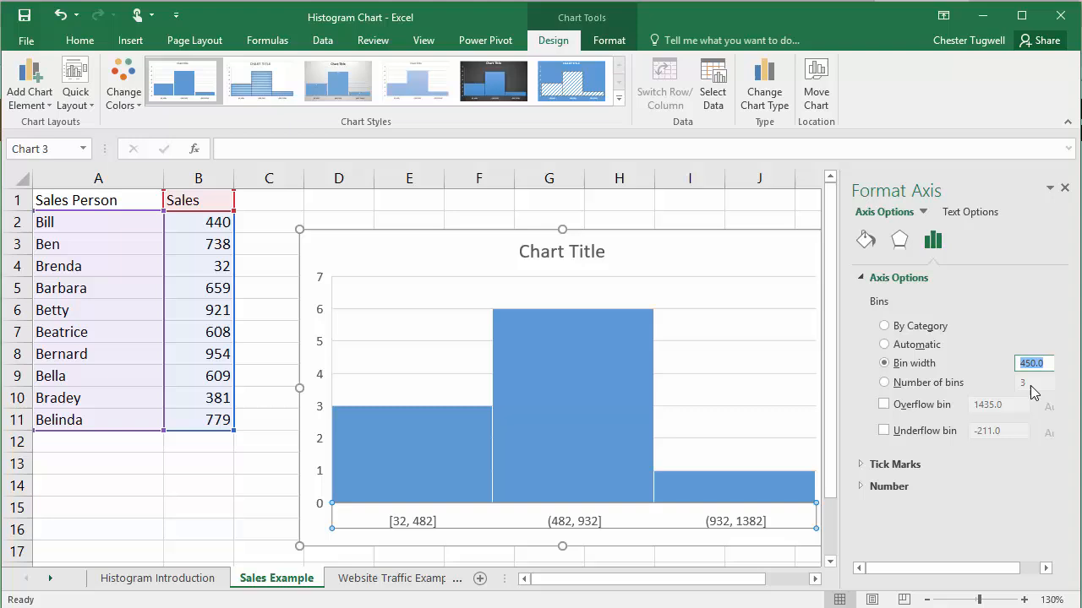
text(100)
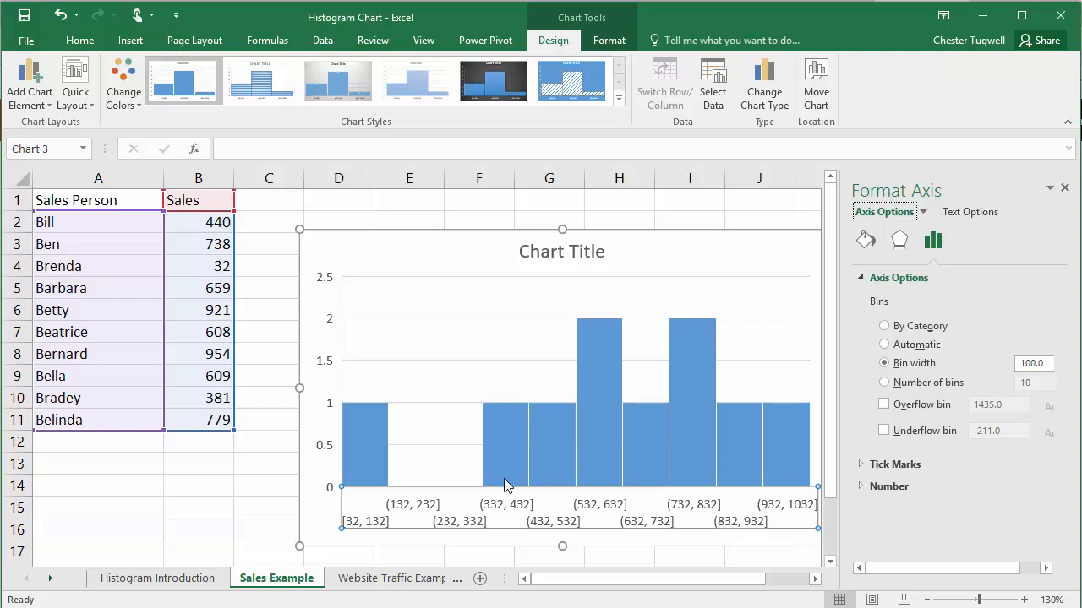
mouse_move(735, 427)
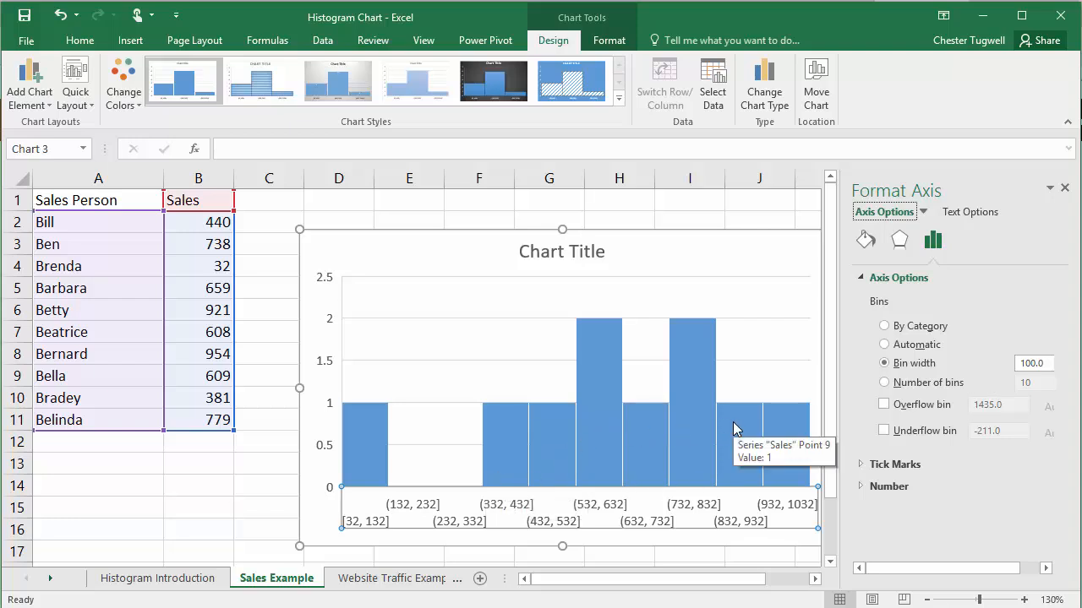
click(1032, 362)
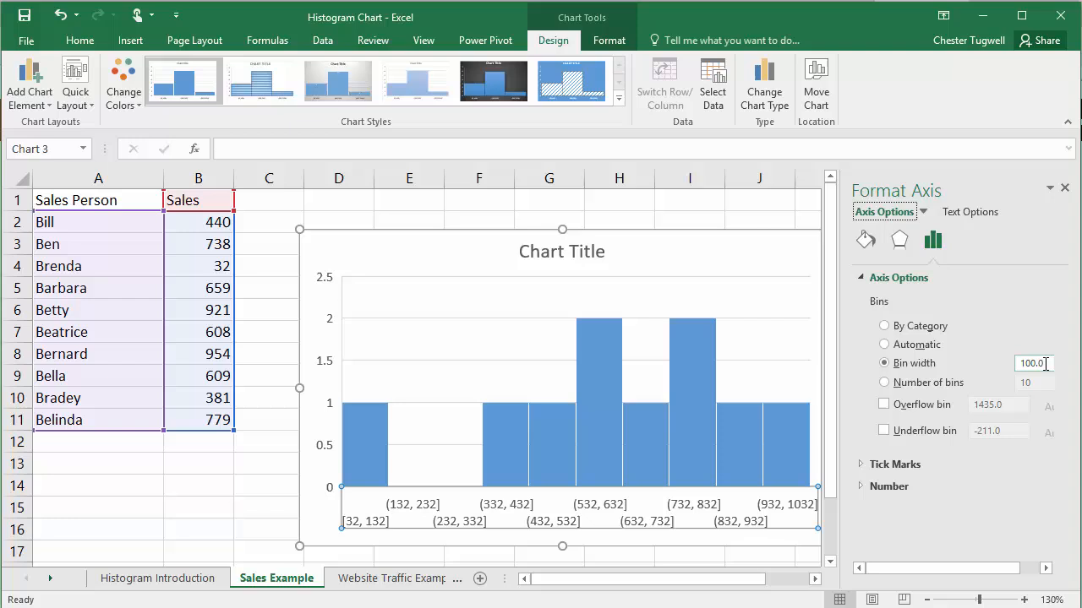
text(200)
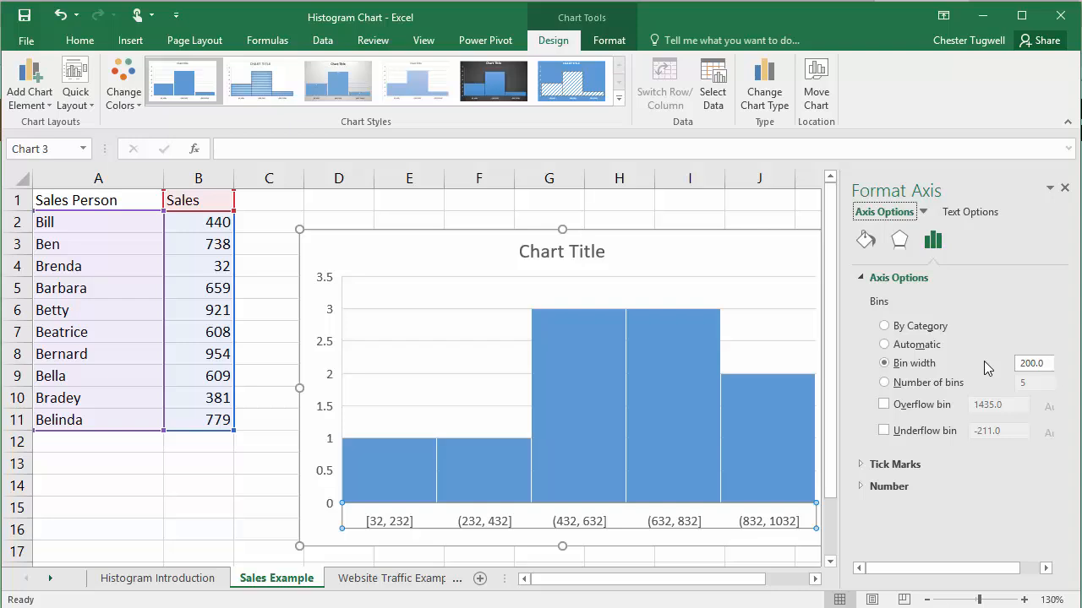
Step: Set the histogram axis to Number of bins with a value of 8
click(884, 383)
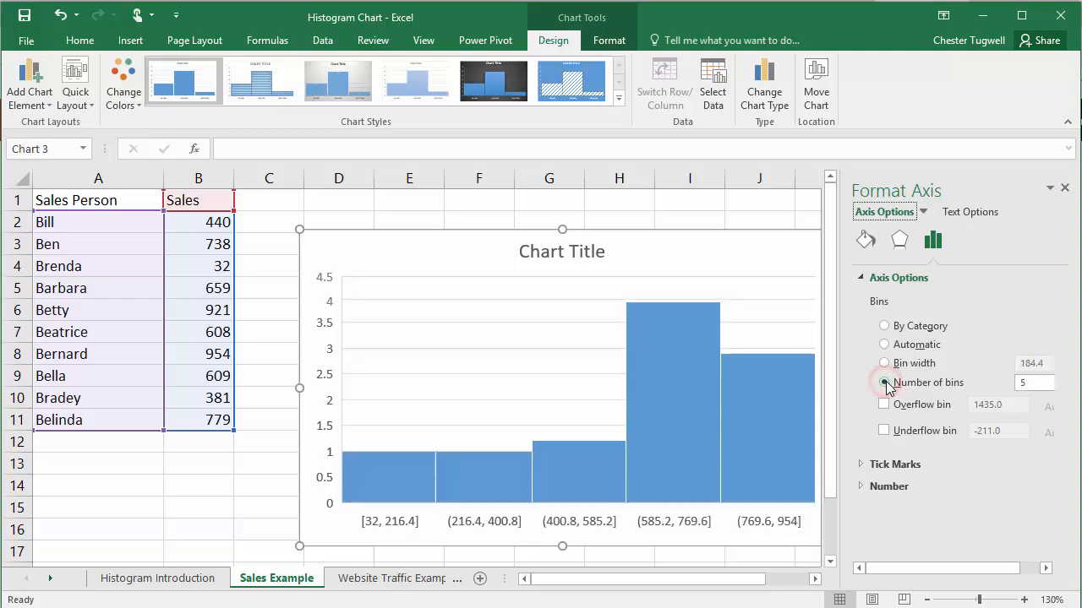
click(884, 382)
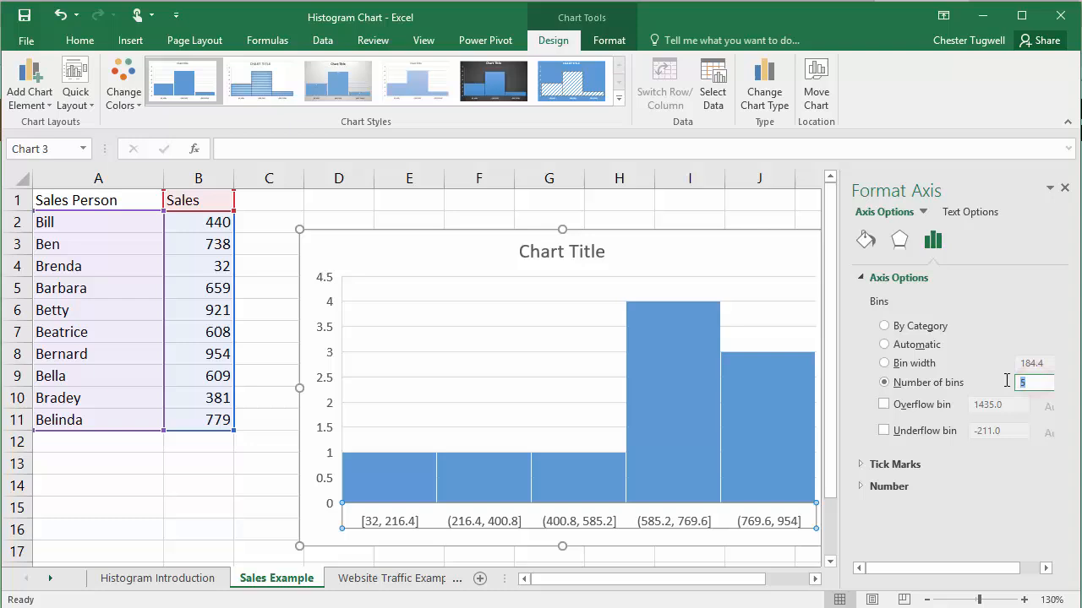
text(8)
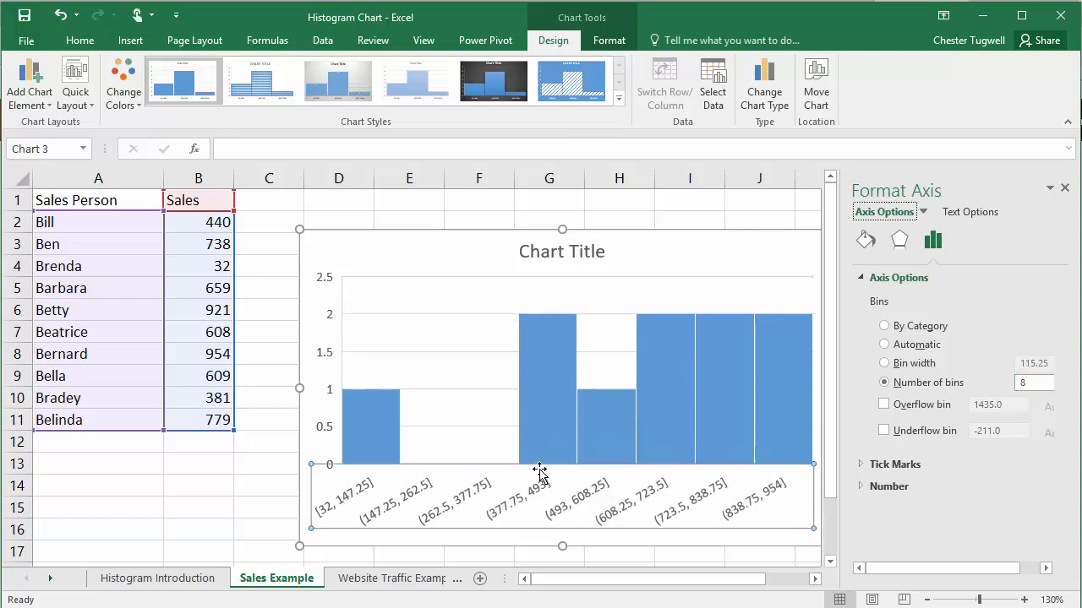
mouse_move(697, 497)
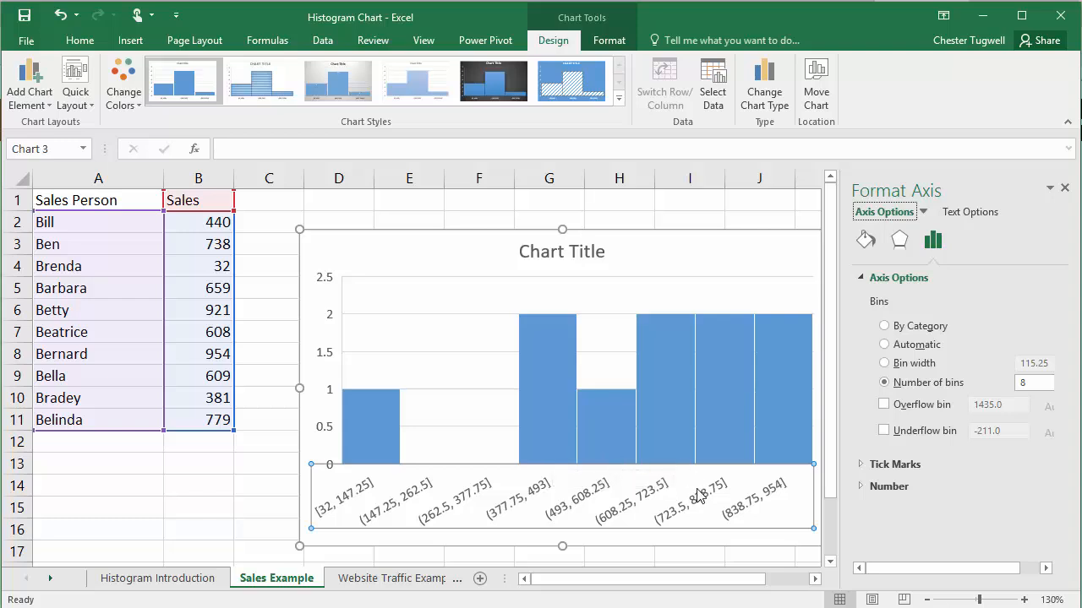
mouse_move(699, 494)
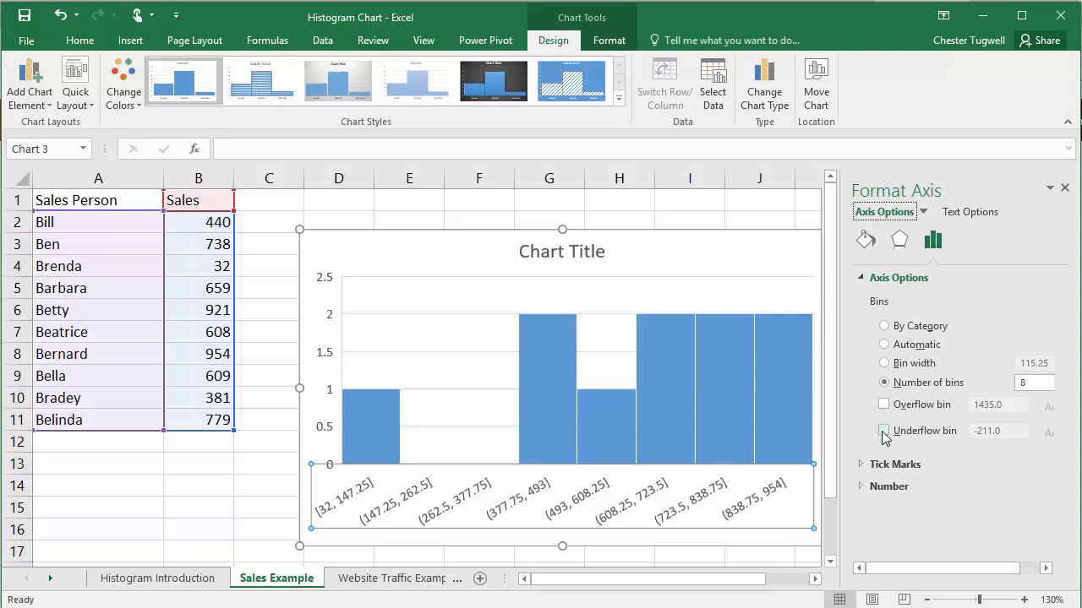
Step: Use 100-wide bins with an 850 overflow bin and an underflow bin
click(884, 363)
text(100)
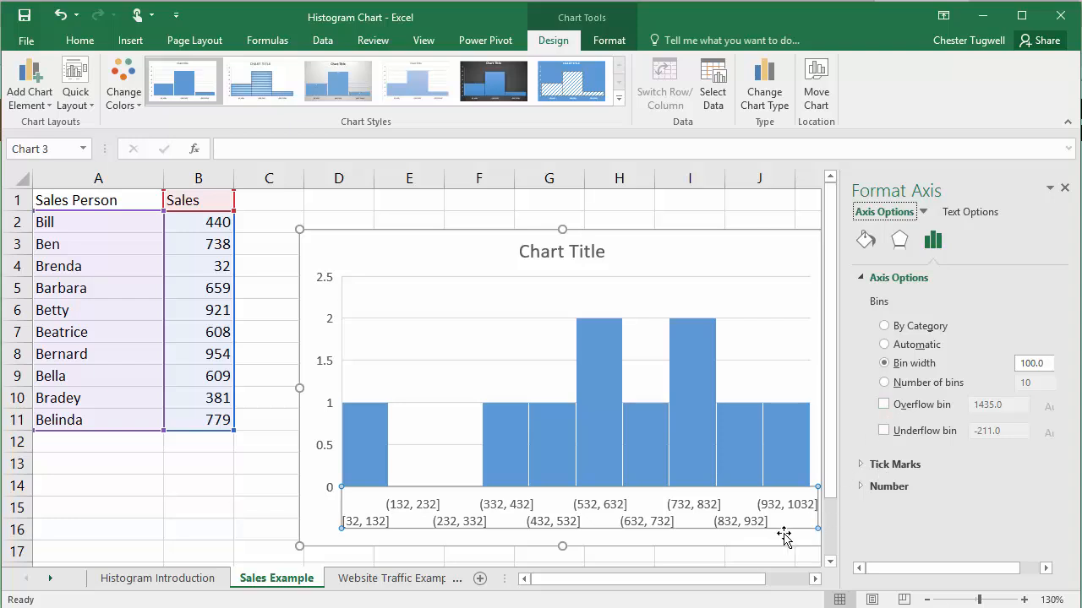
mouse_move(723, 531)
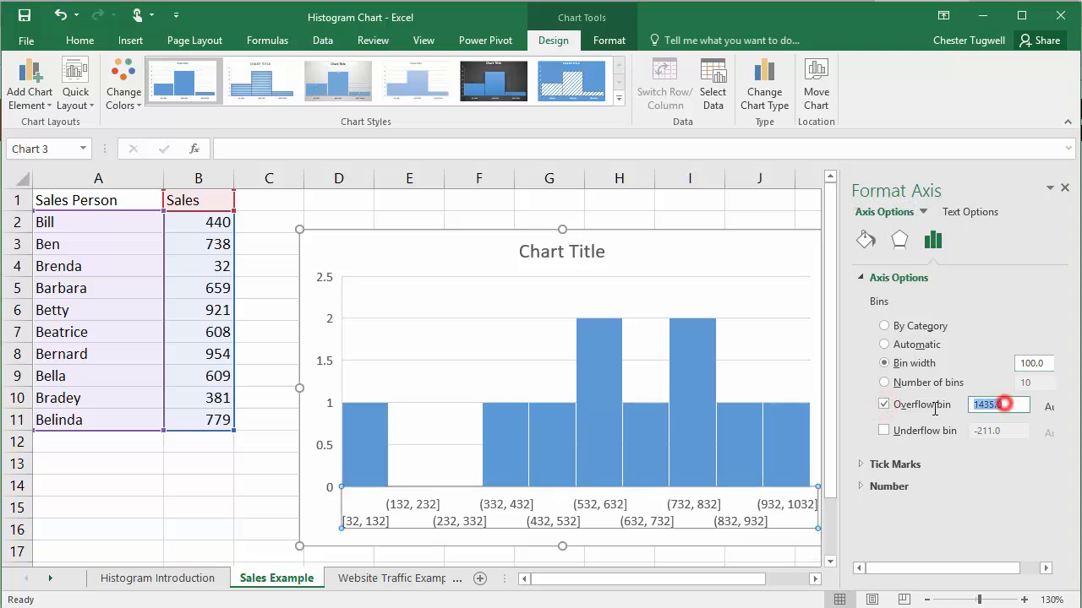
text(850)
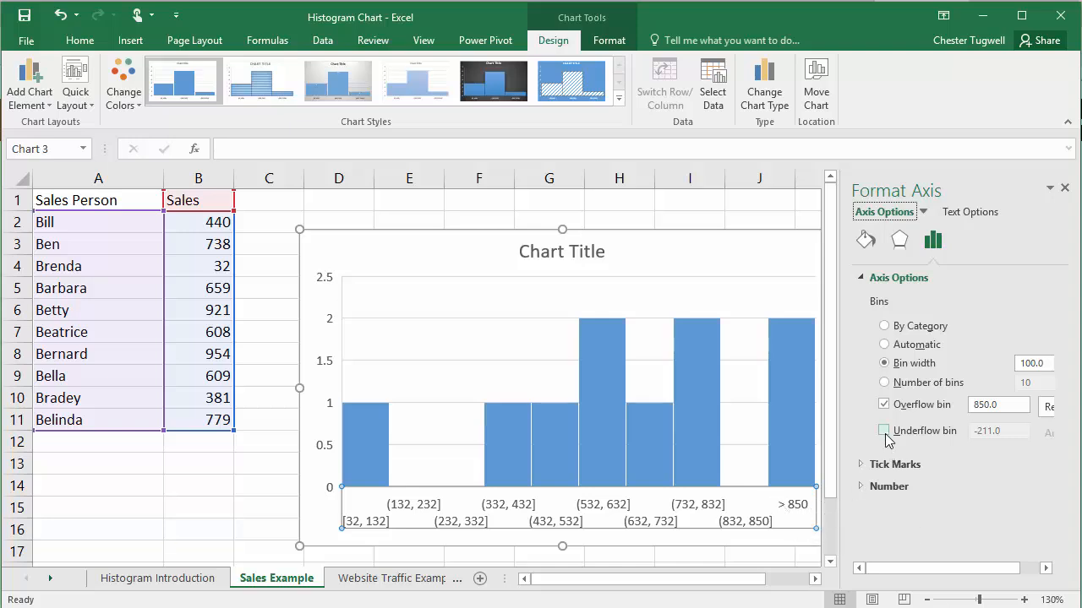
click(884, 431)
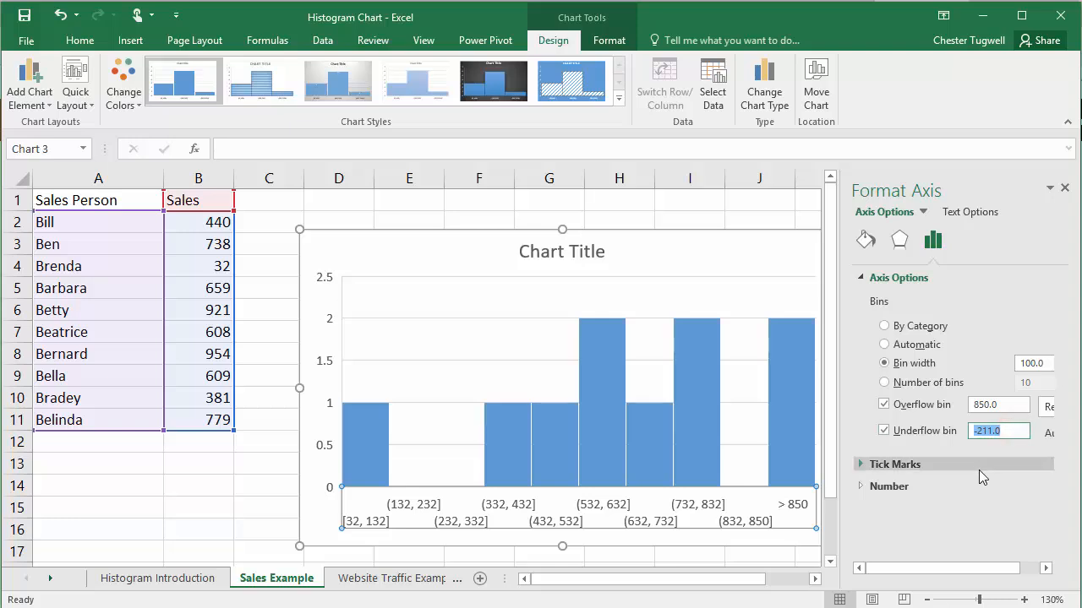
text(100)
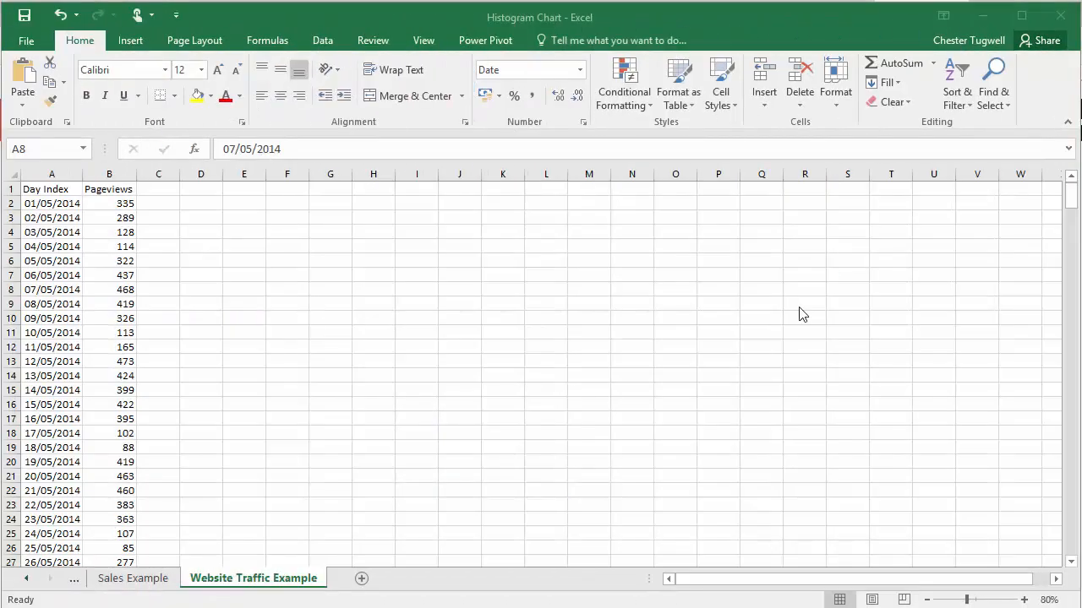
mouse_move(804, 314)
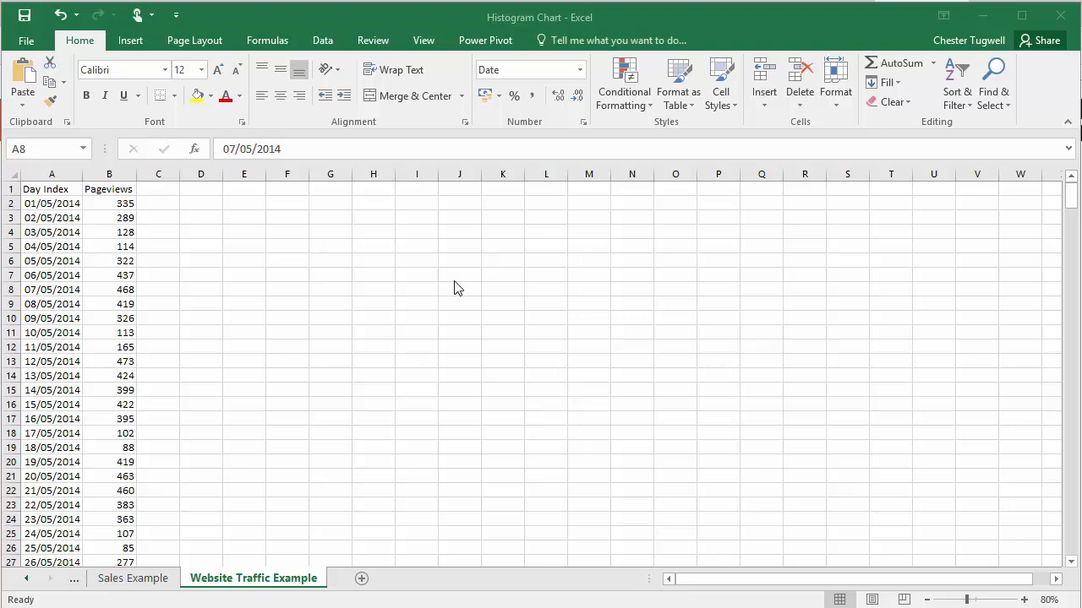
mouse_move(285, 283)
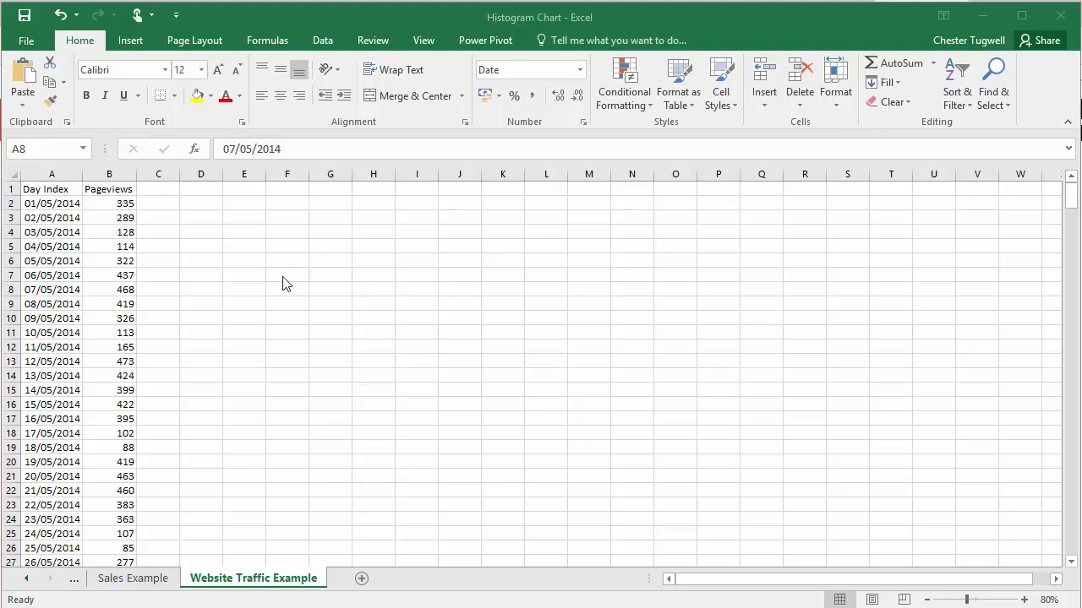
click(108, 246)
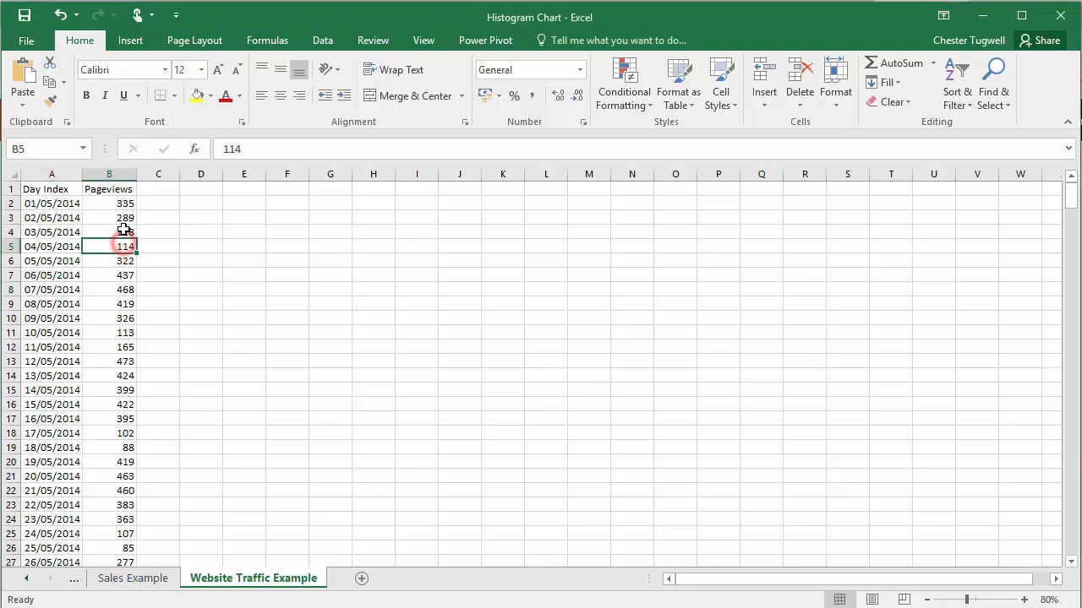
Step: Insert a Histogram statistic chart of the daily pageviews
click(130, 40)
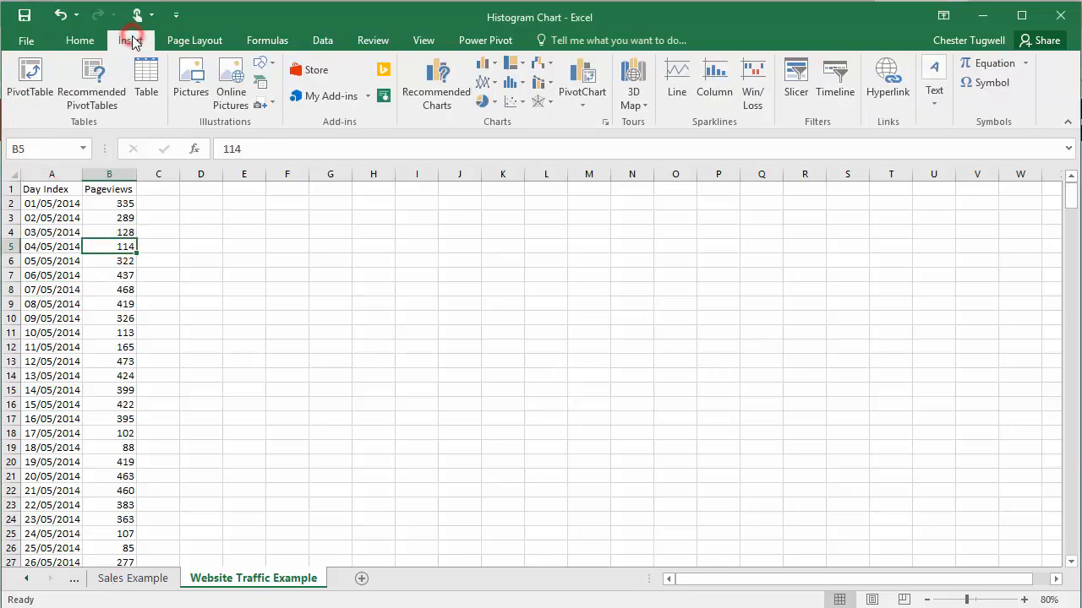
mouse_move(515, 85)
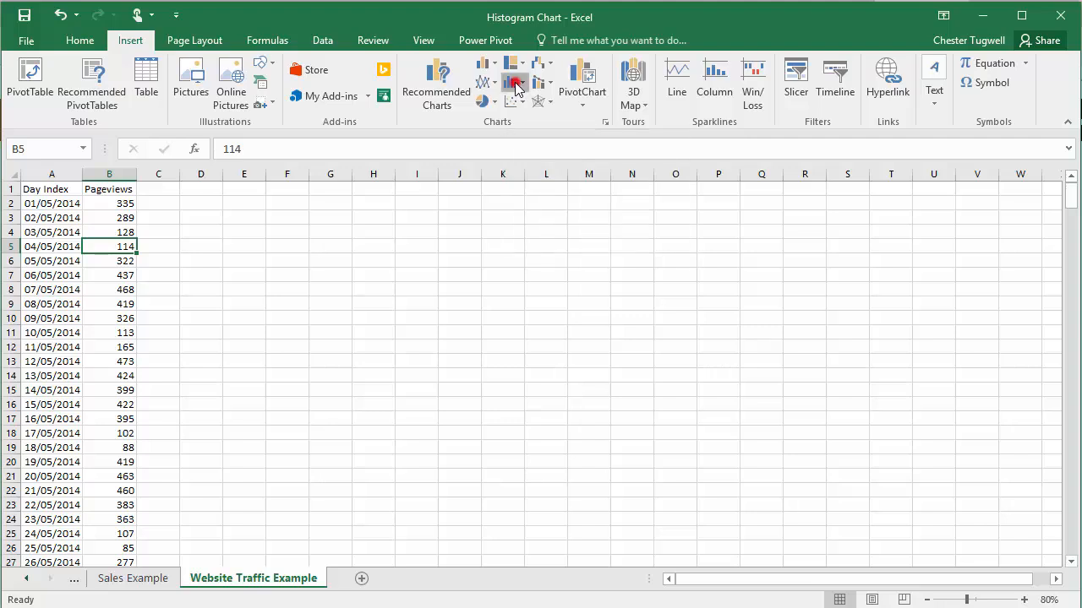
click(514, 82)
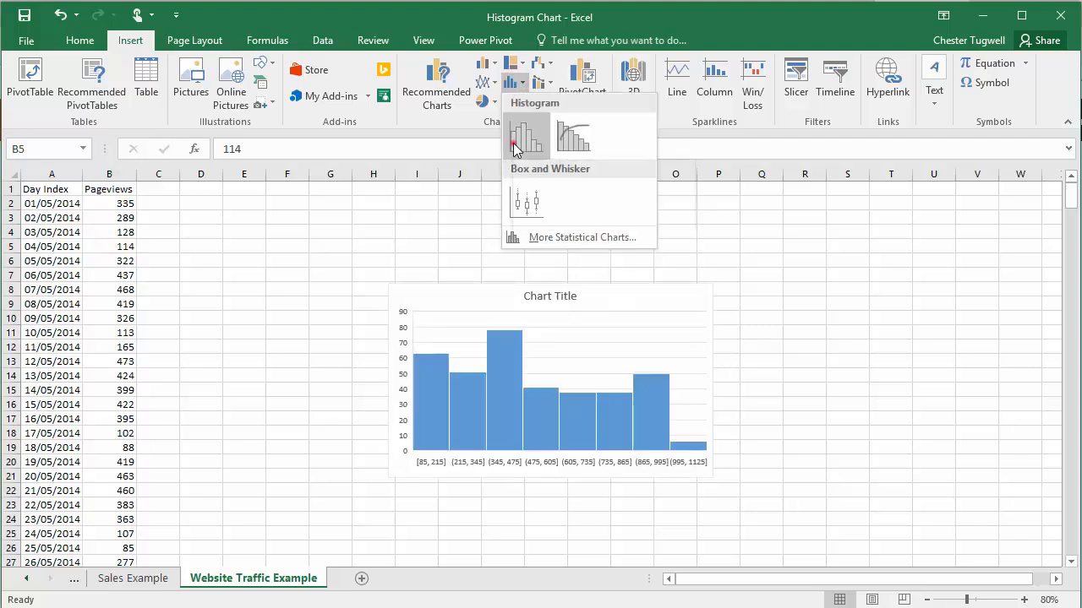
click(525, 135)
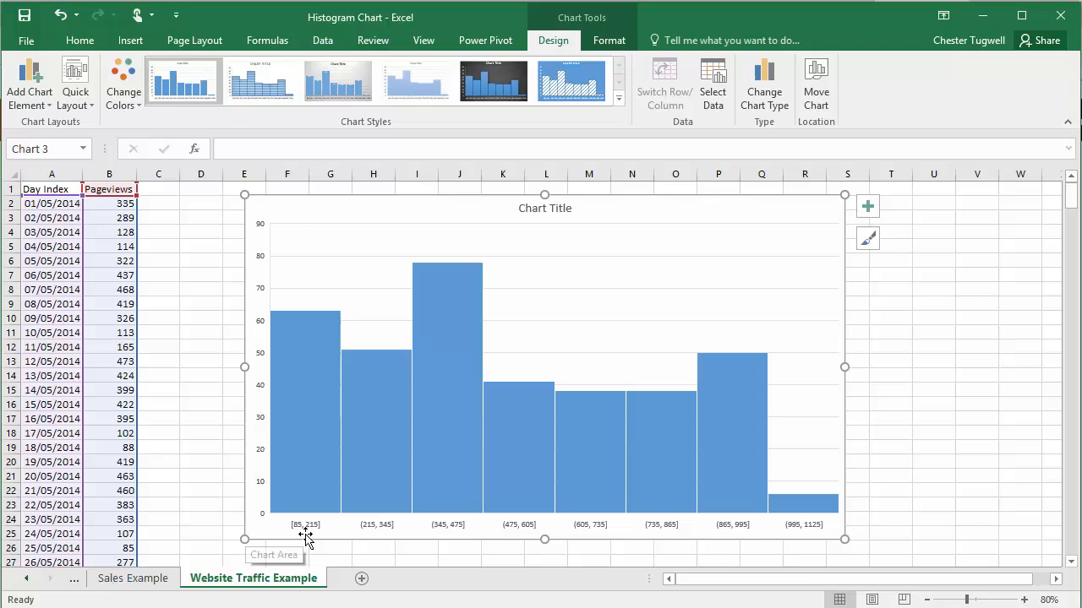
mouse_move(366, 536)
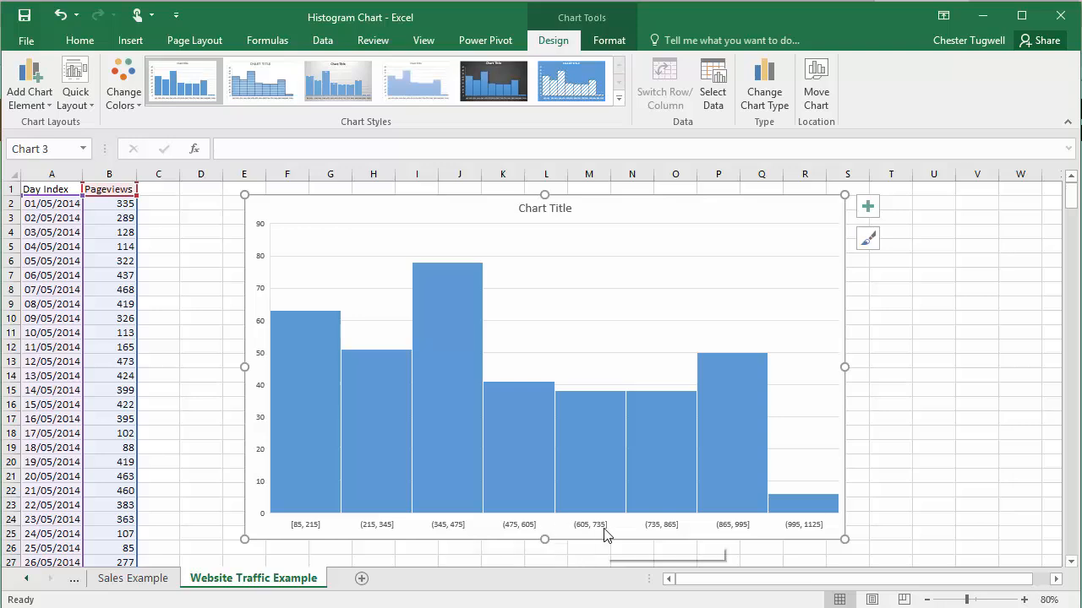
mouse_move(759, 537)
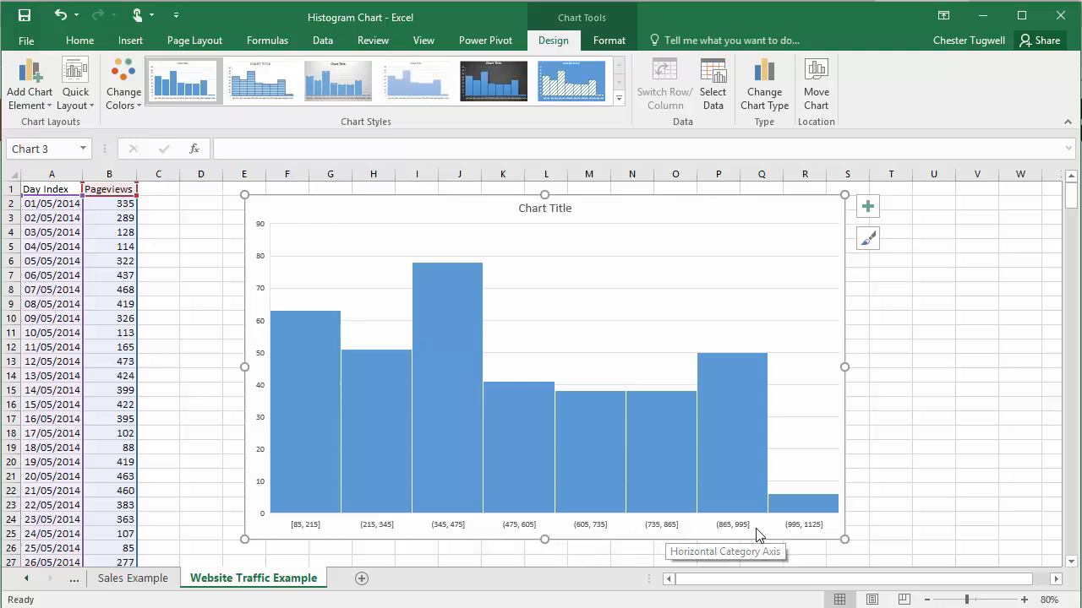
mouse_move(596, 534)
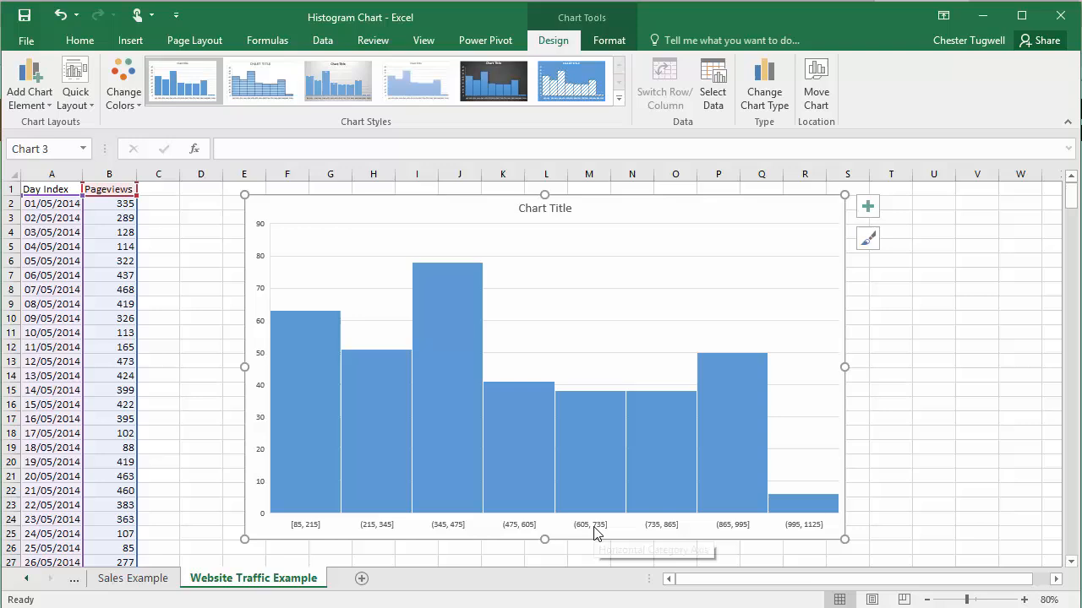
mouse_move(590, 535)
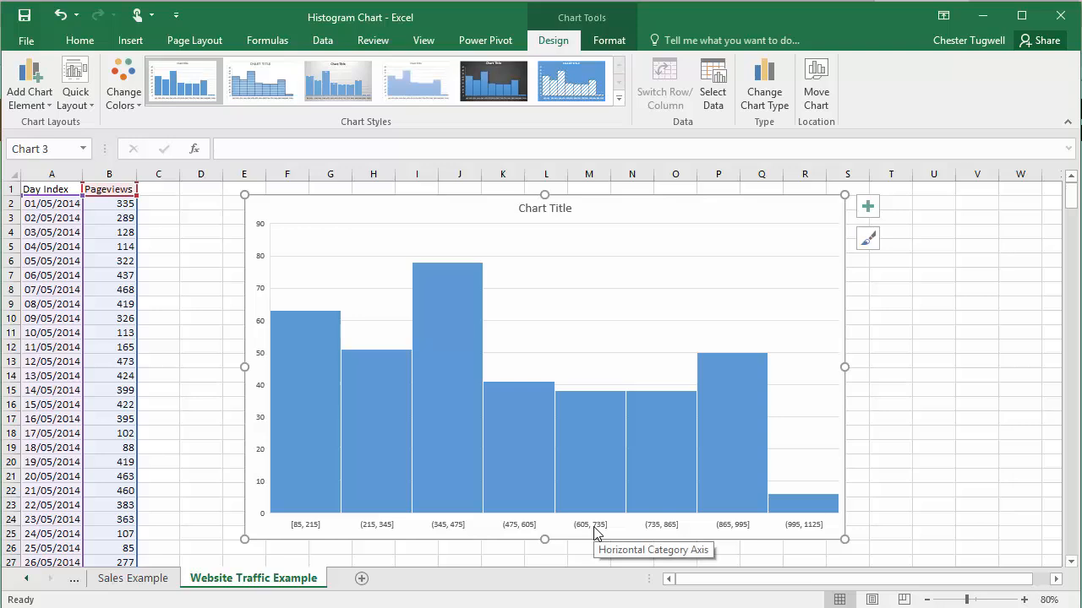
Step: Format the pageviews histogram's horizontal axis to a Bin width of 100
double_click(592, 524)
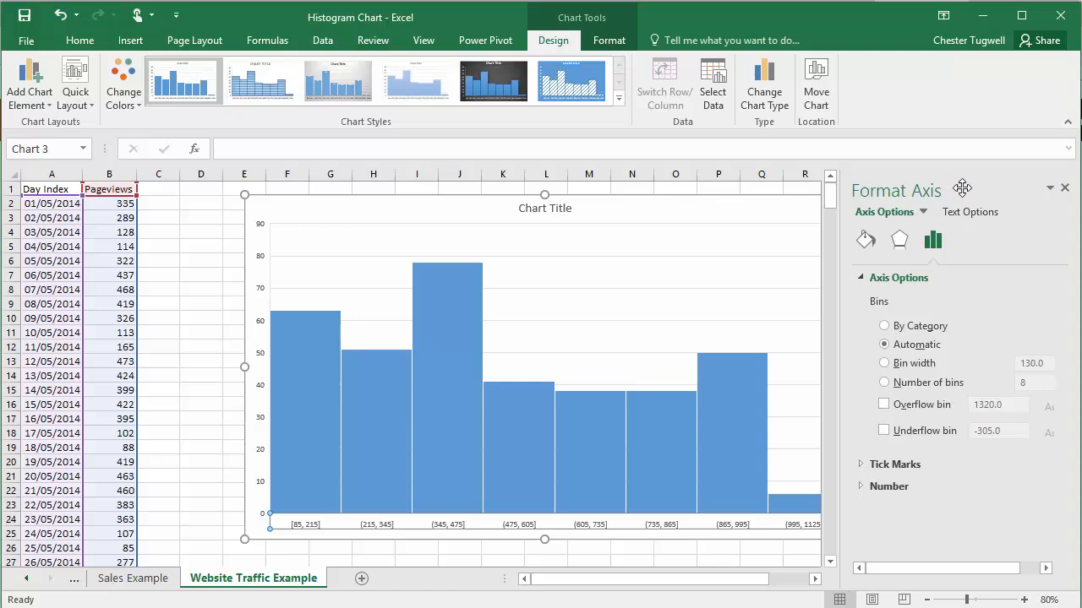
click(884, 363)
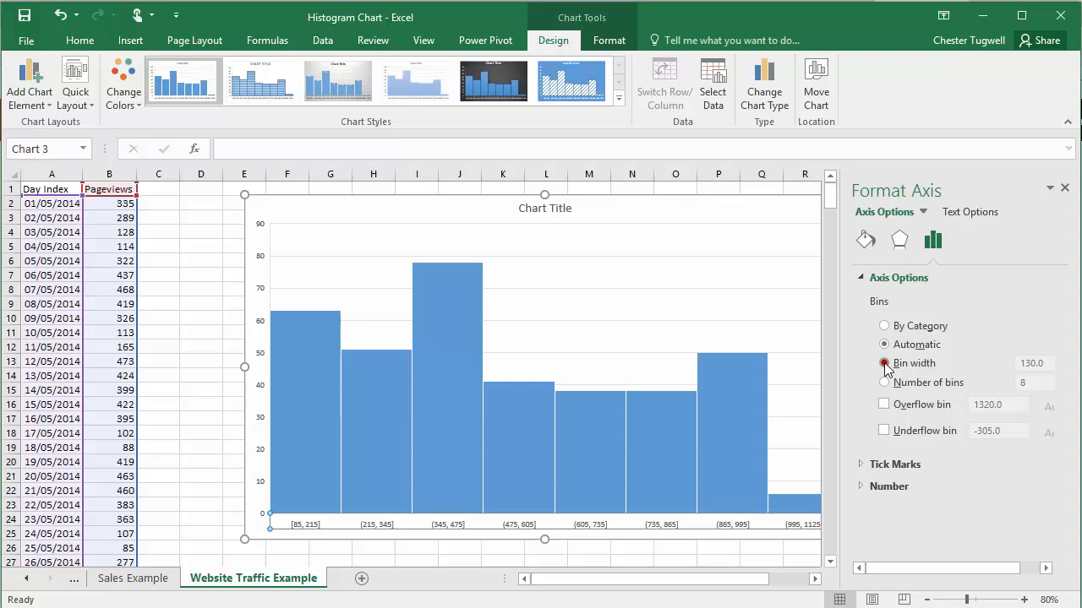
click(884, 362)
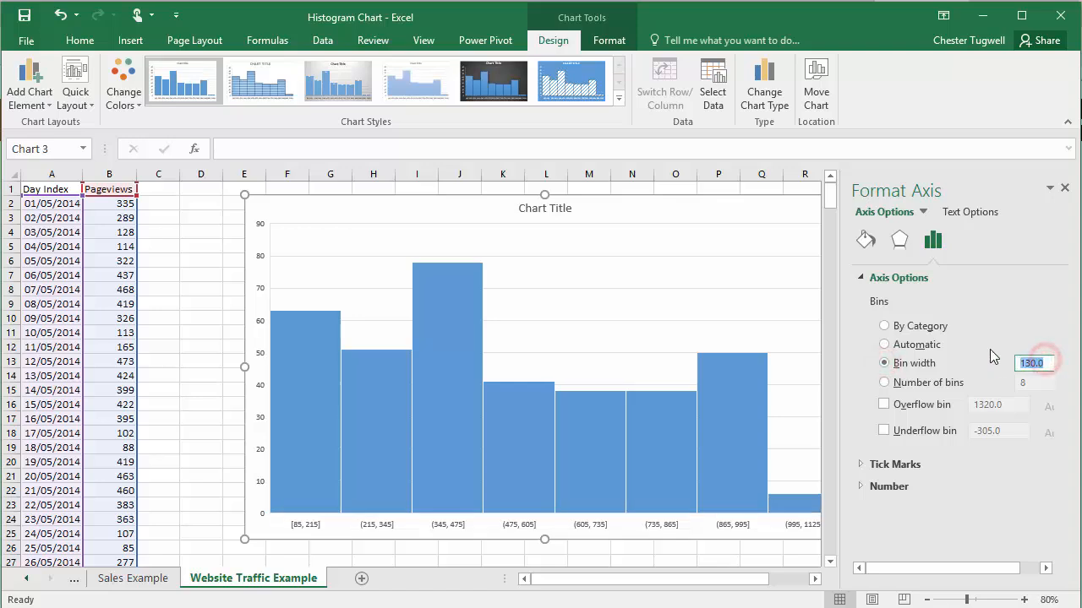
text(100)
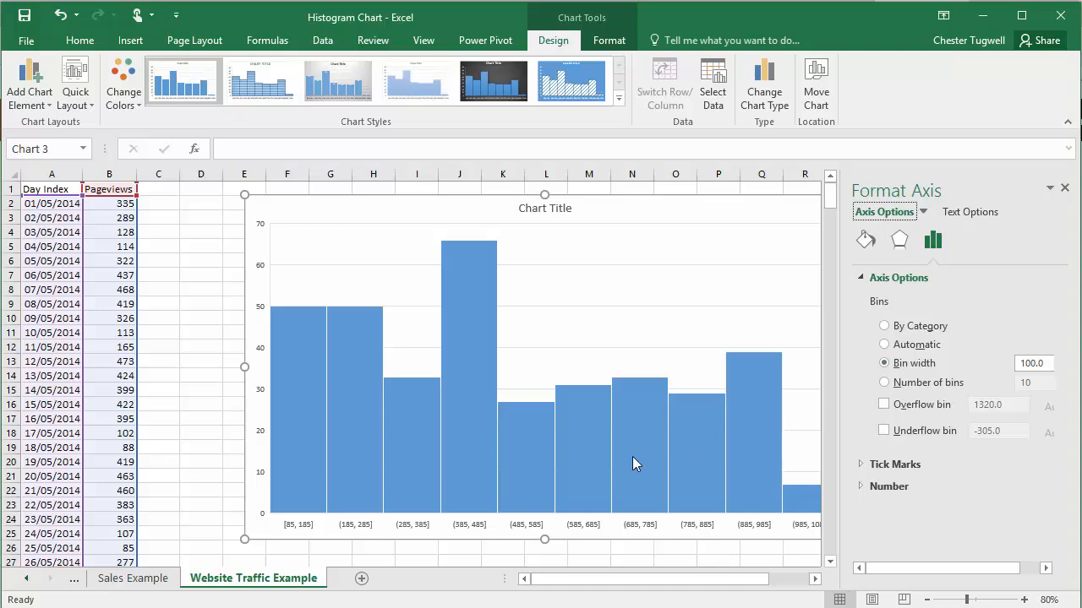
mouse_move(490, 475)
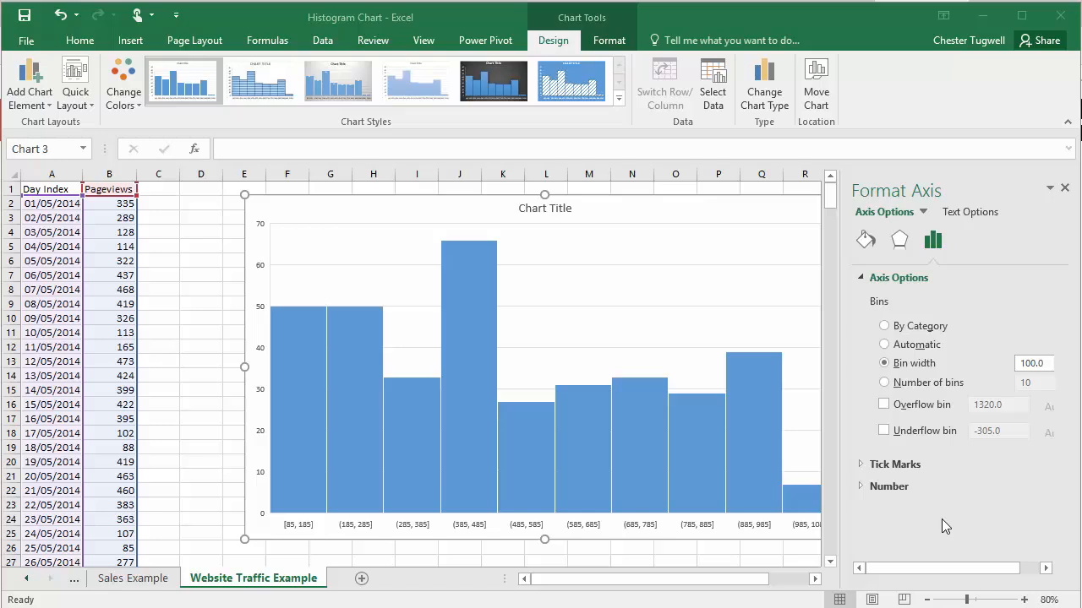
mouse_move(586, 470)
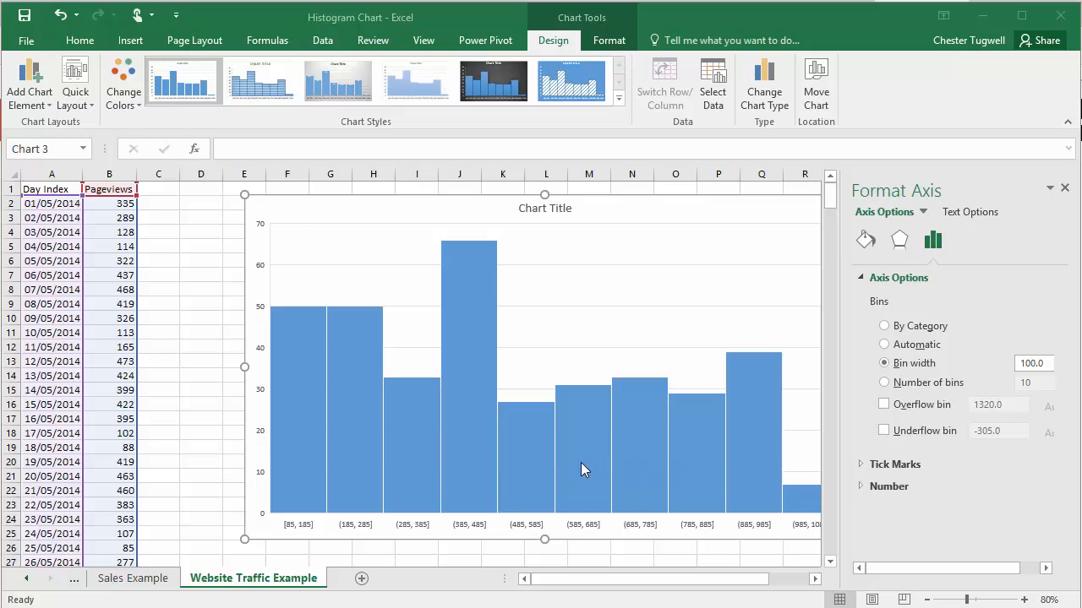
mouse_move(427, 447)
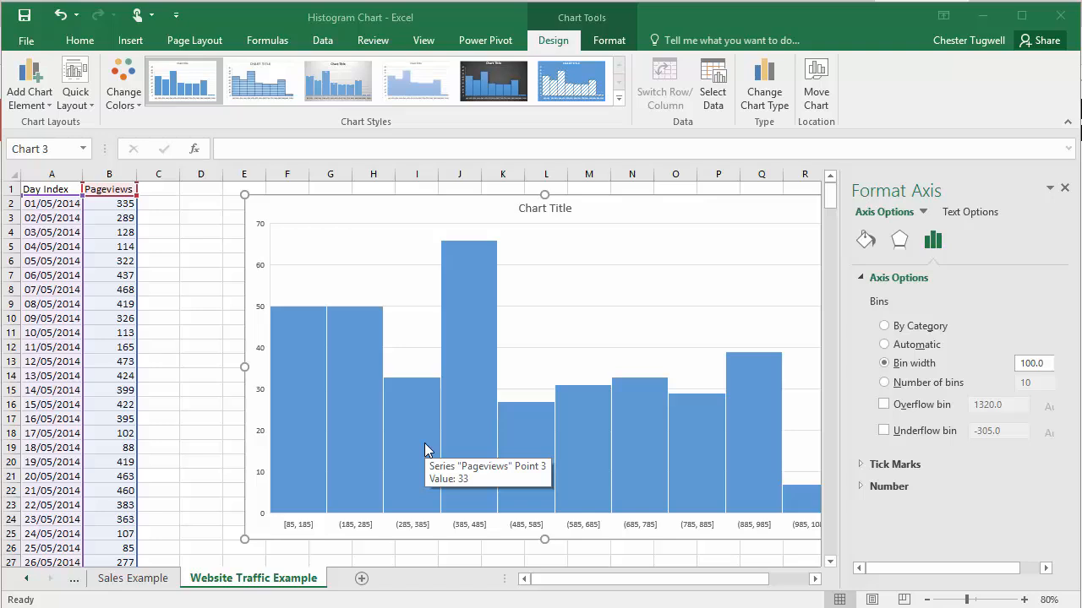
mouse_move(638, 425)
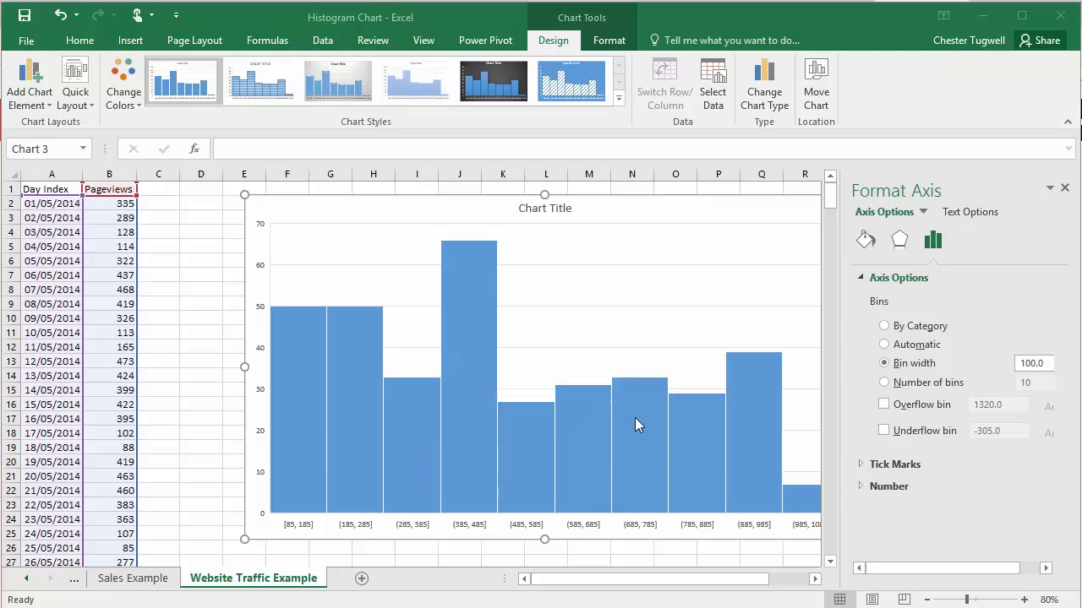
mouse_move(499, 437)
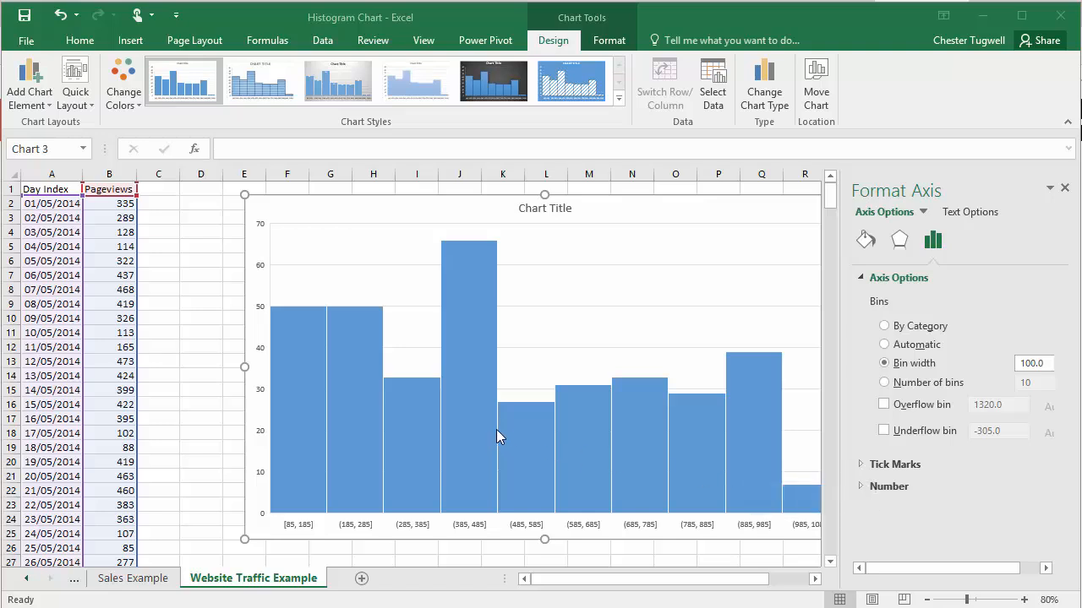
mouse_move(490, 435)
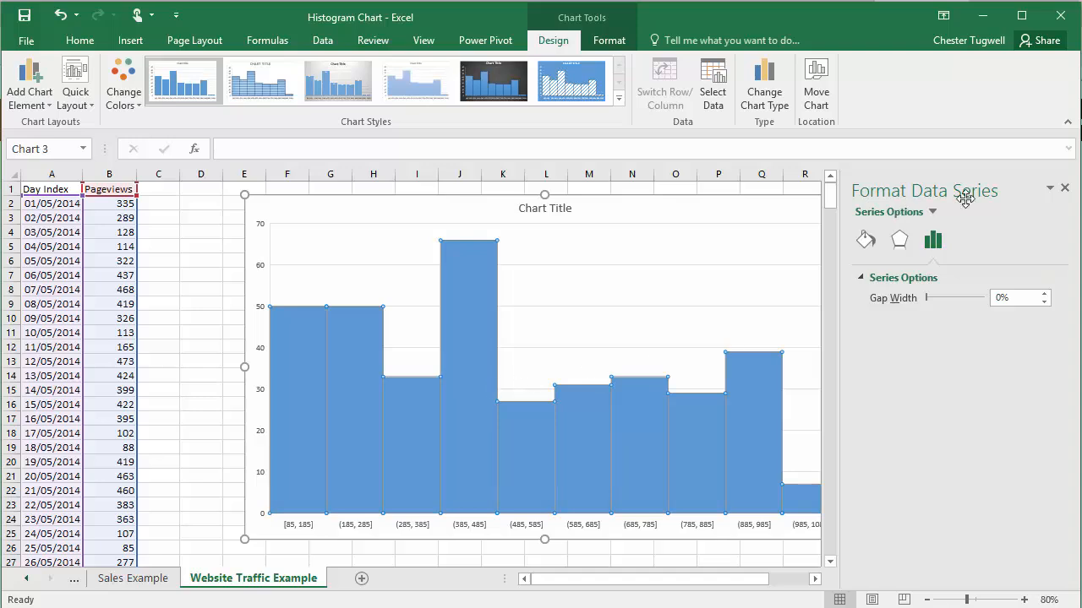
mouse_move(998, 194)
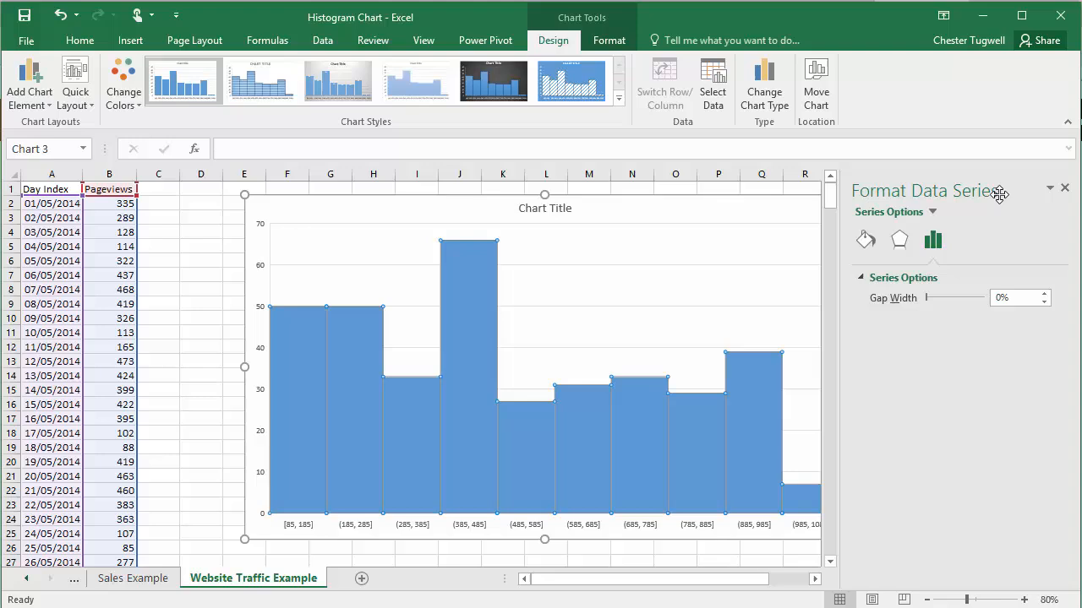
mouse_move(881, 312)
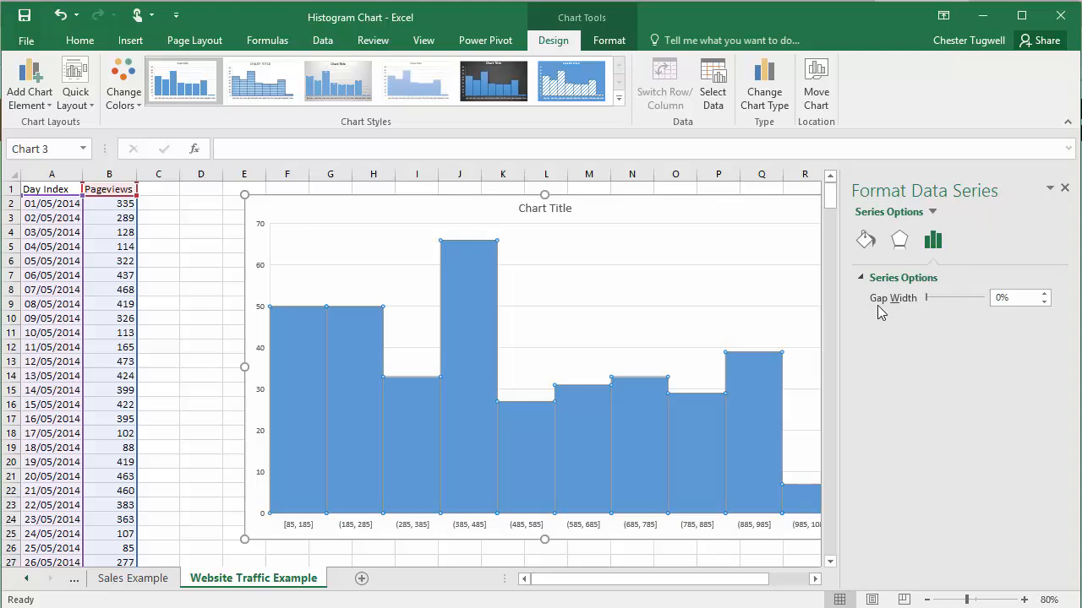
mouse_move(906, 307)
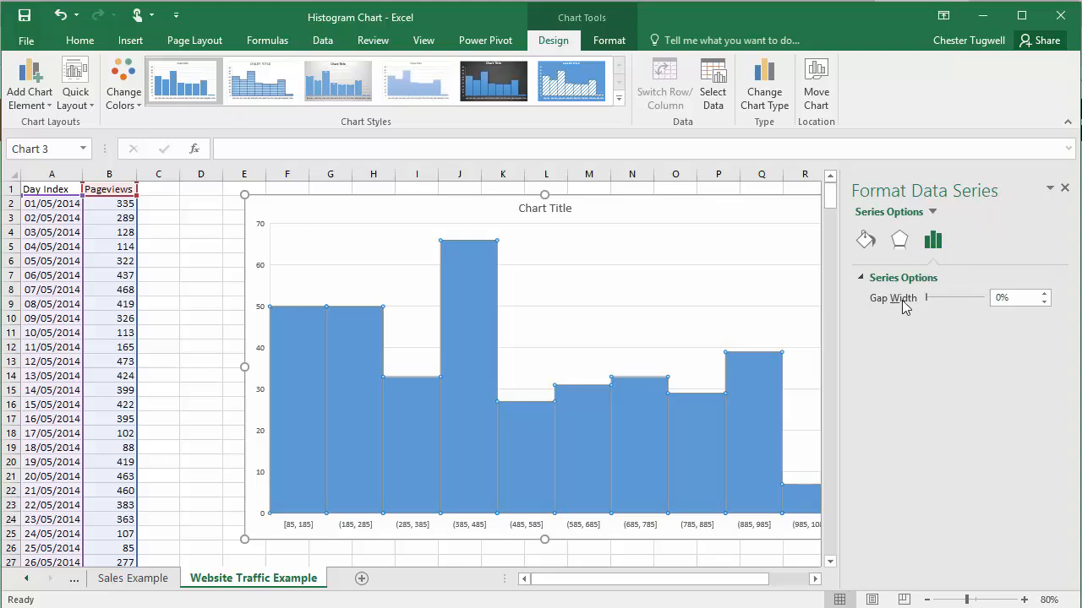
Step: Widen the Gap Width between pageview bars, then return it to 0%
drag(924, 297, 930, 298)
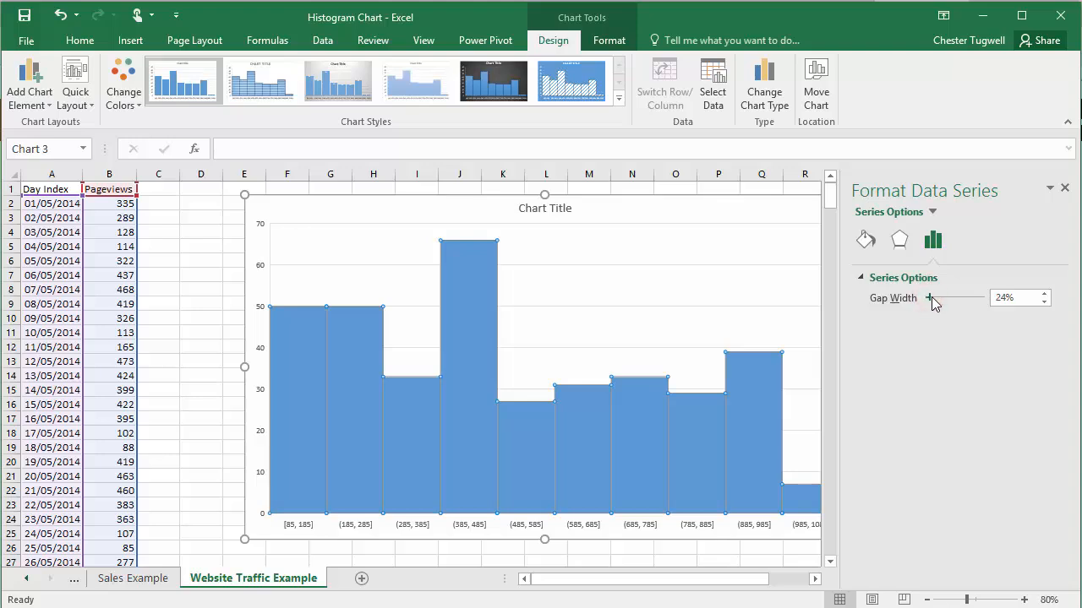
drag(930, 298, 955, 298)
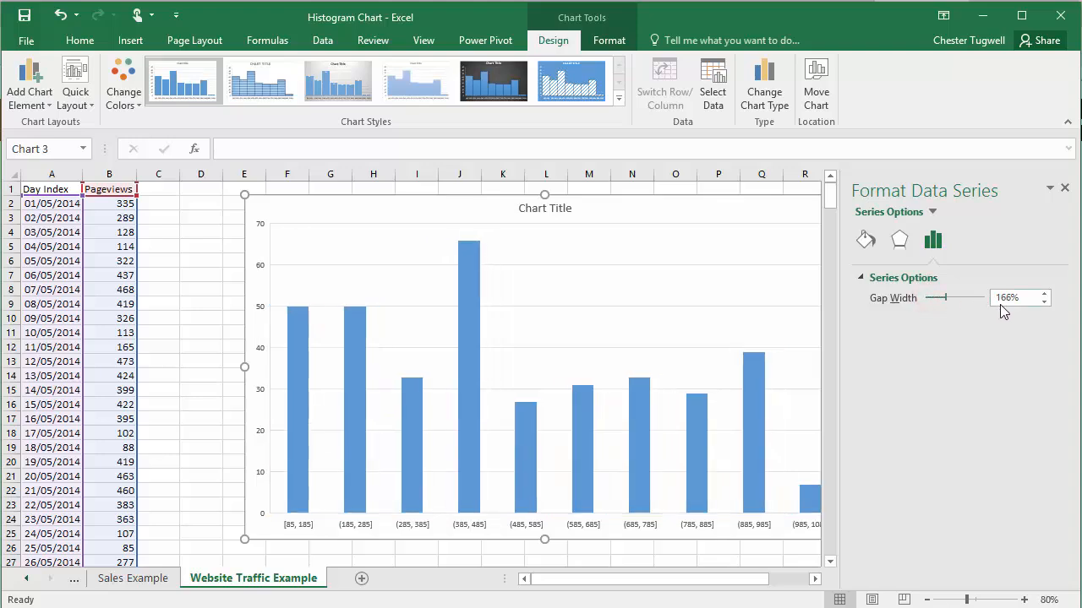
click(1014, 297)
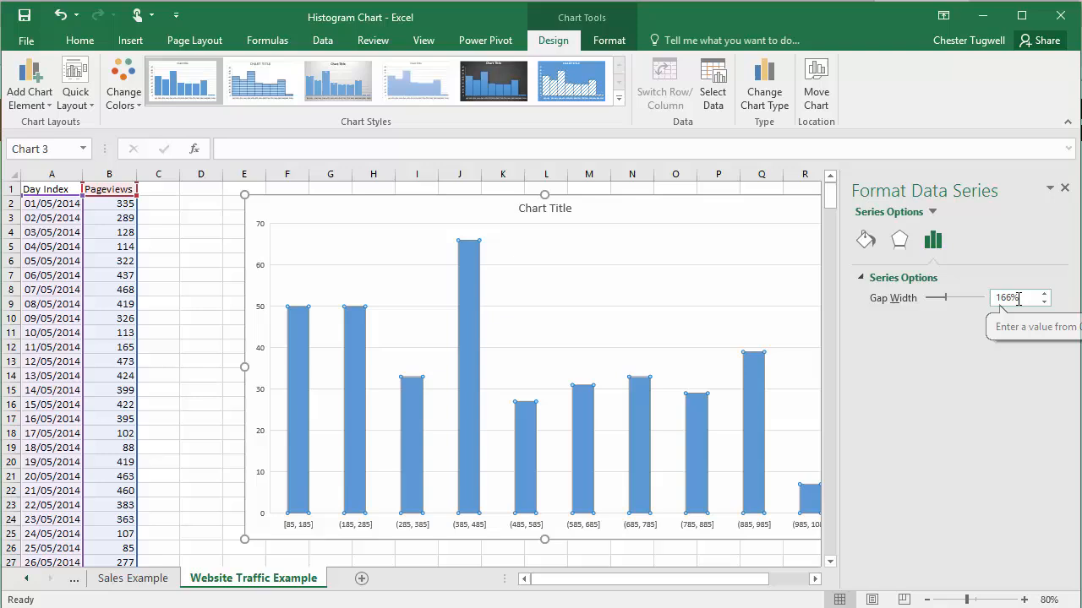
mouse_move(391, 369)
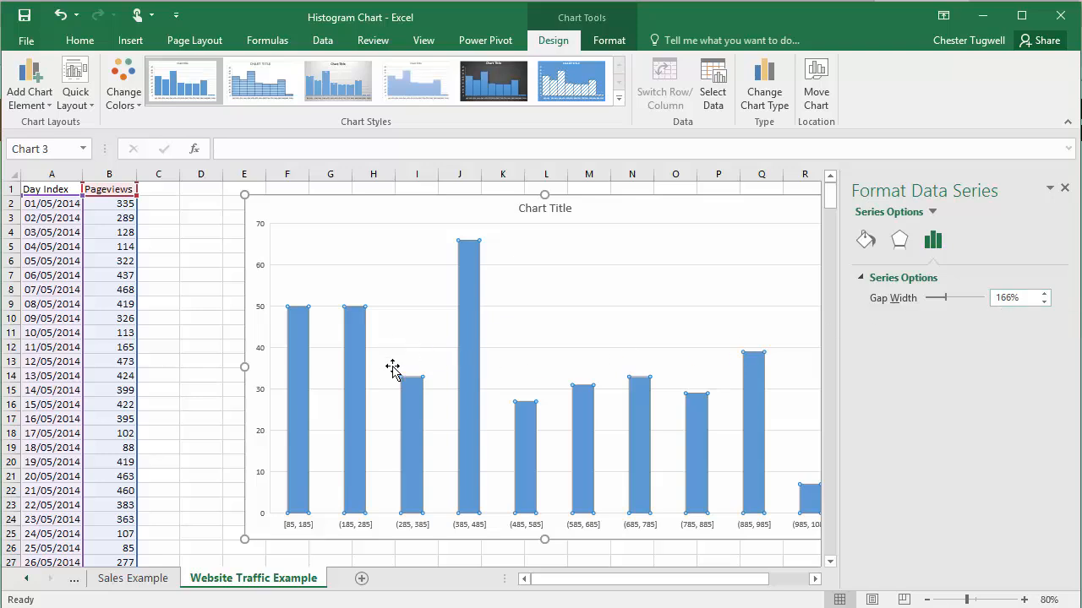
mouse_move(562, 425)
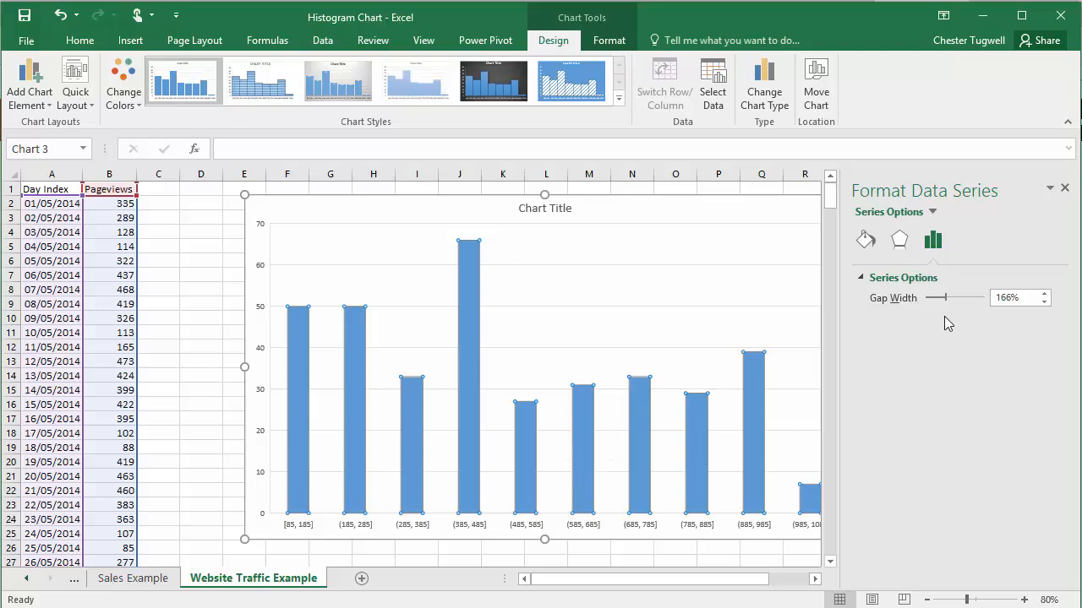
drag(939, 298, 935, 297)
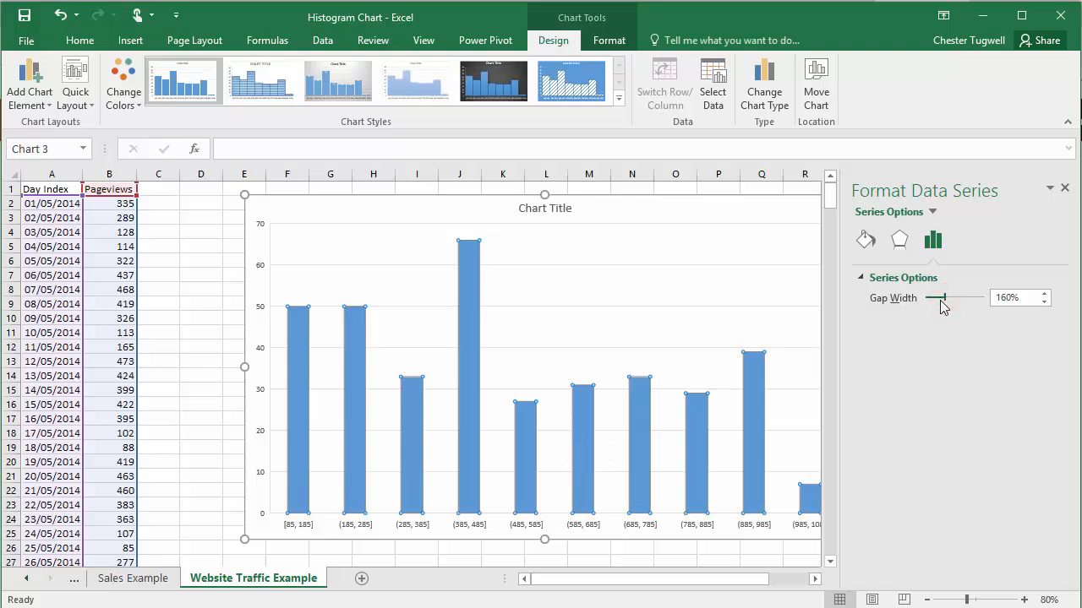
drag(937, 297, 925, 297)
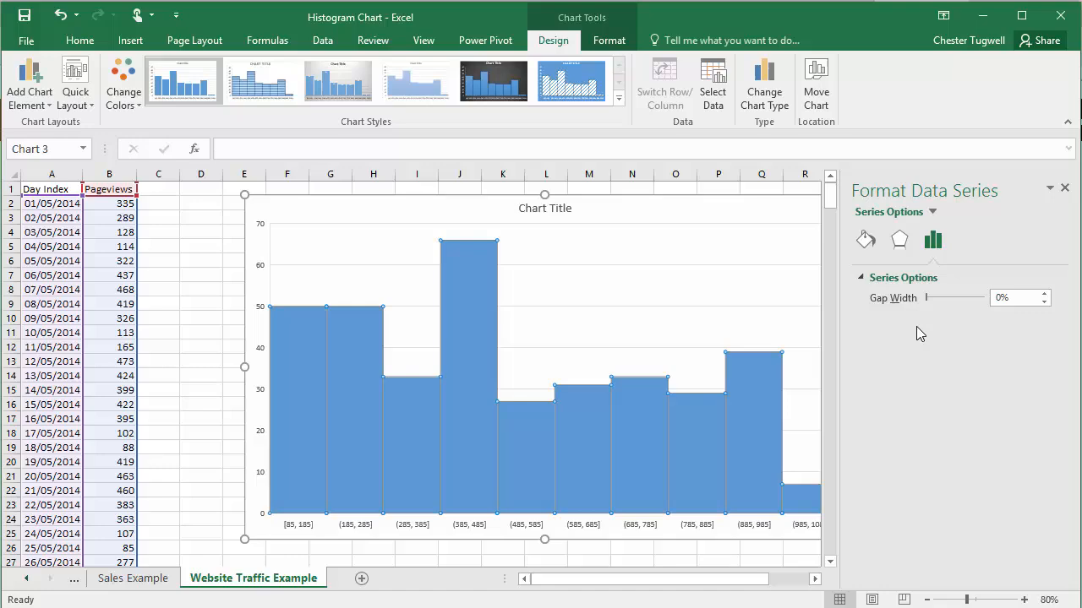